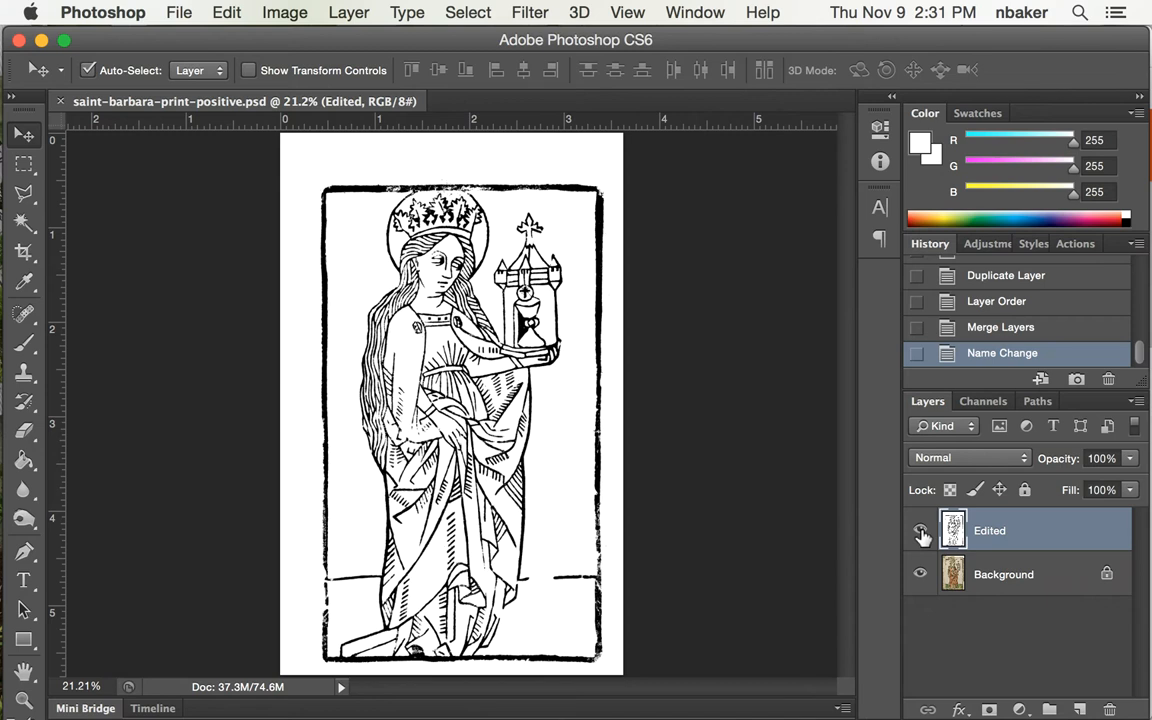
Toggle the cleaned layer's visibility to compare against the original, then flatten the image via the Layer menu.
{"action": "left_click", "coordinate": [920, 530]}
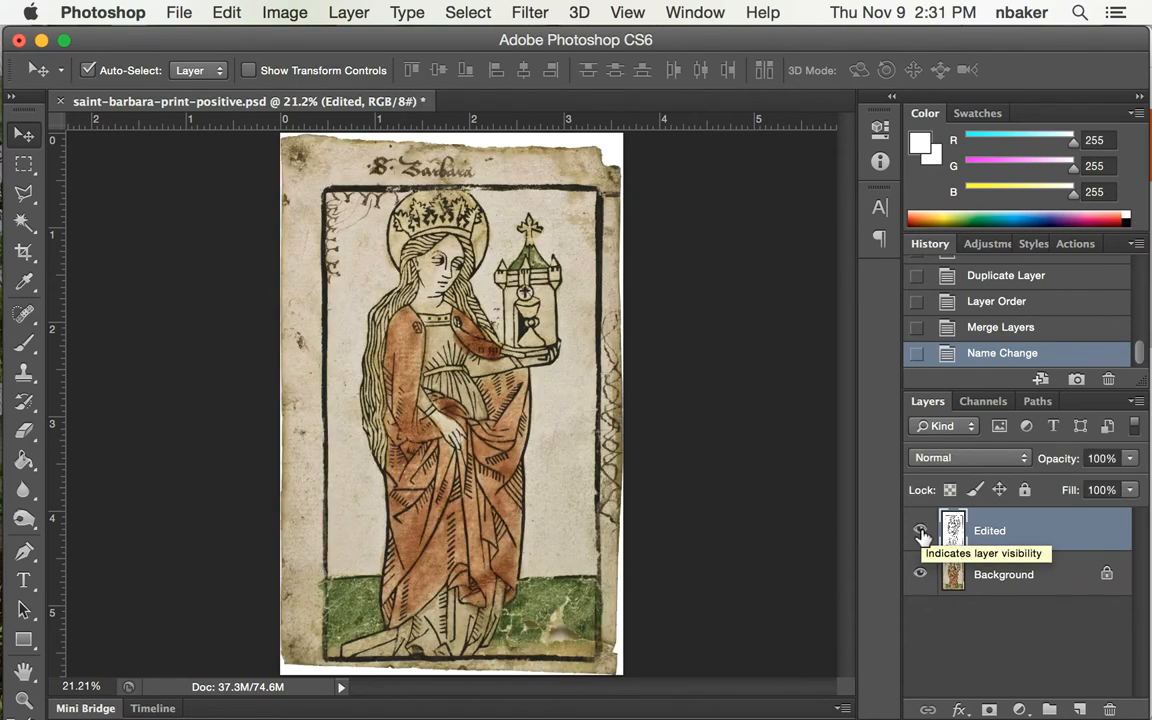
{"action": "left_click", "coordinate": [920, 530]}
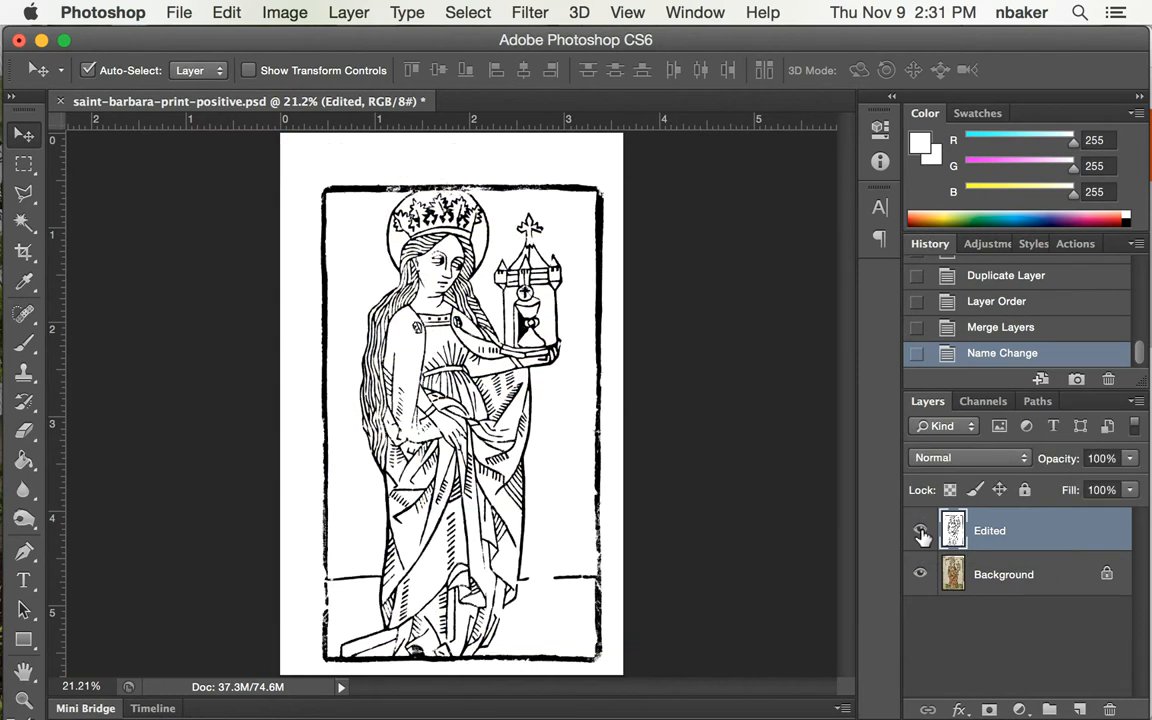
{"action": "left_click", "coordinate": [920, 530]}
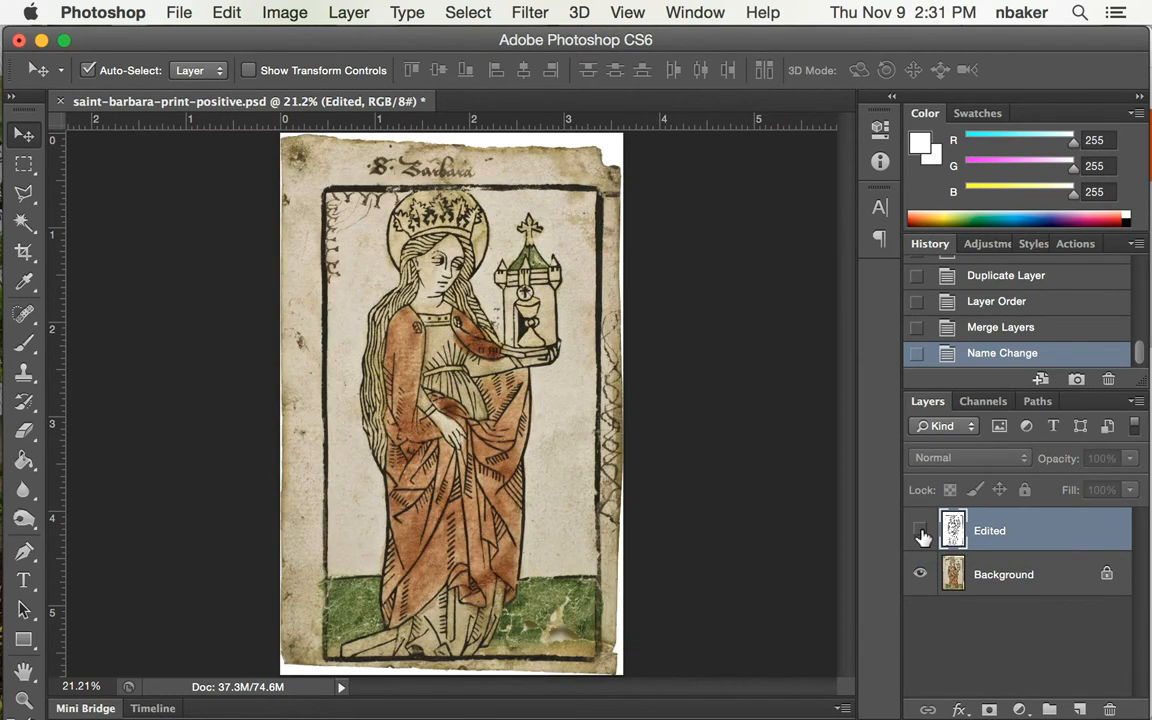
{"action": "left_click", "coordinate": [920, 530]}
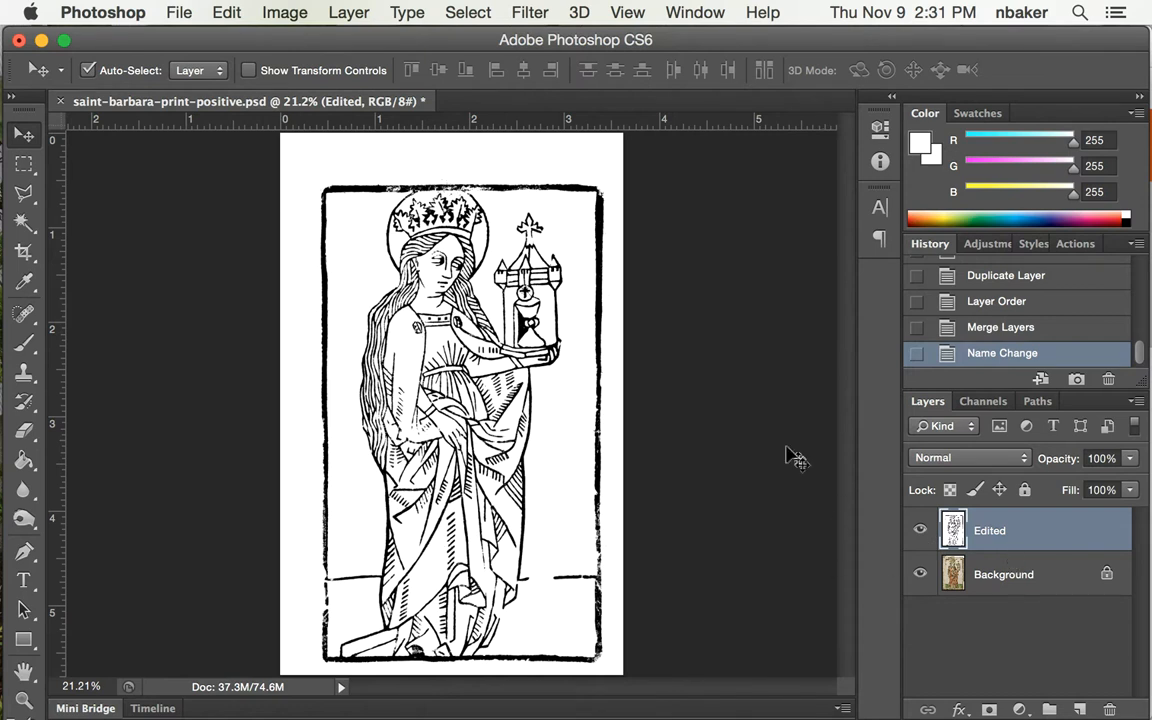
{"action": "mouse_move", "coordinate": [334, 30]}
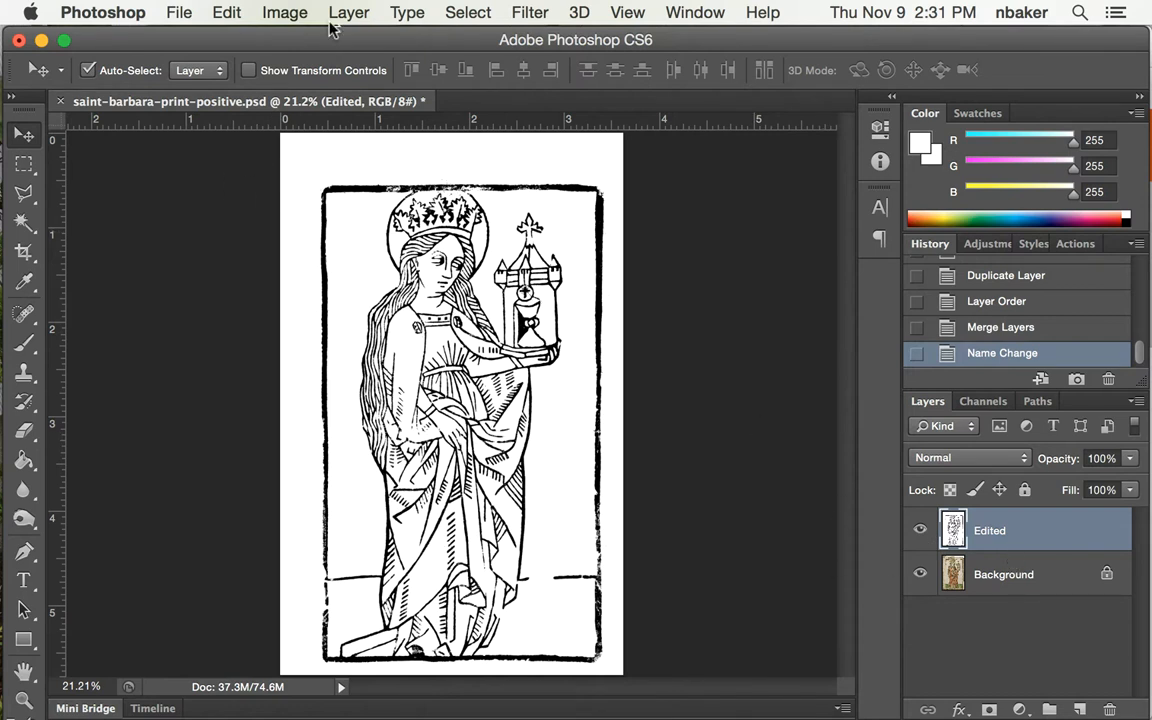
{"action": "left_click", "coordinate": [348, 12]}
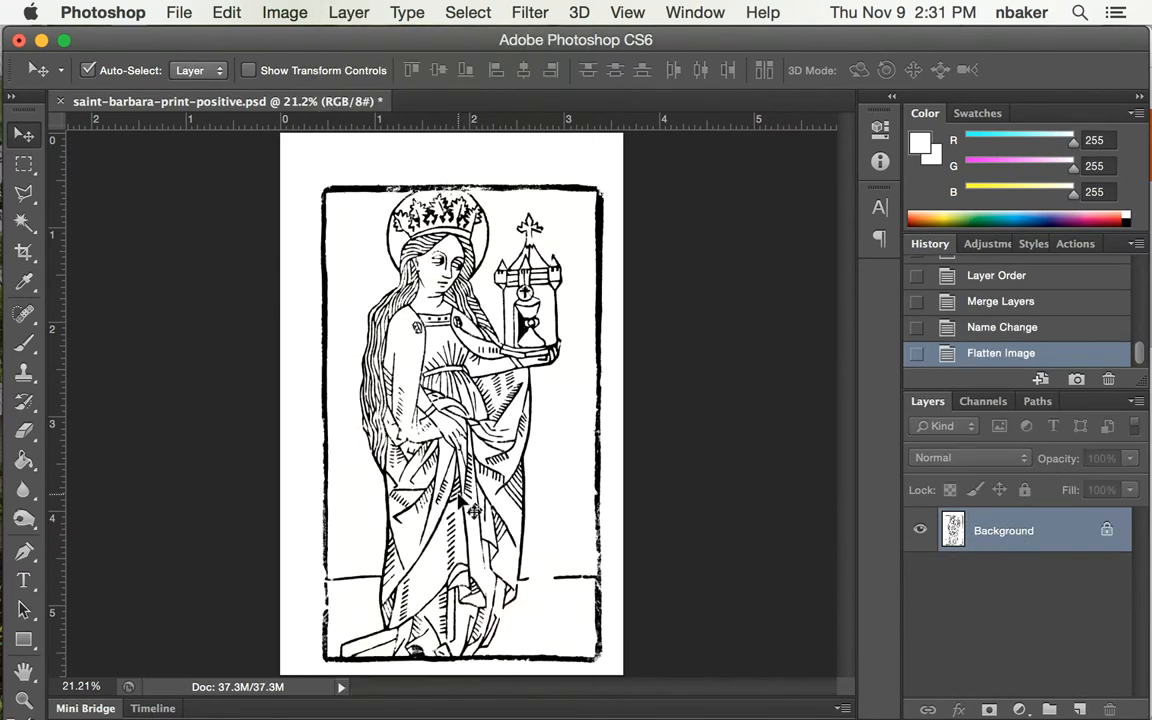
{"action": "mouse_move", "coordinate": [78, 224]}
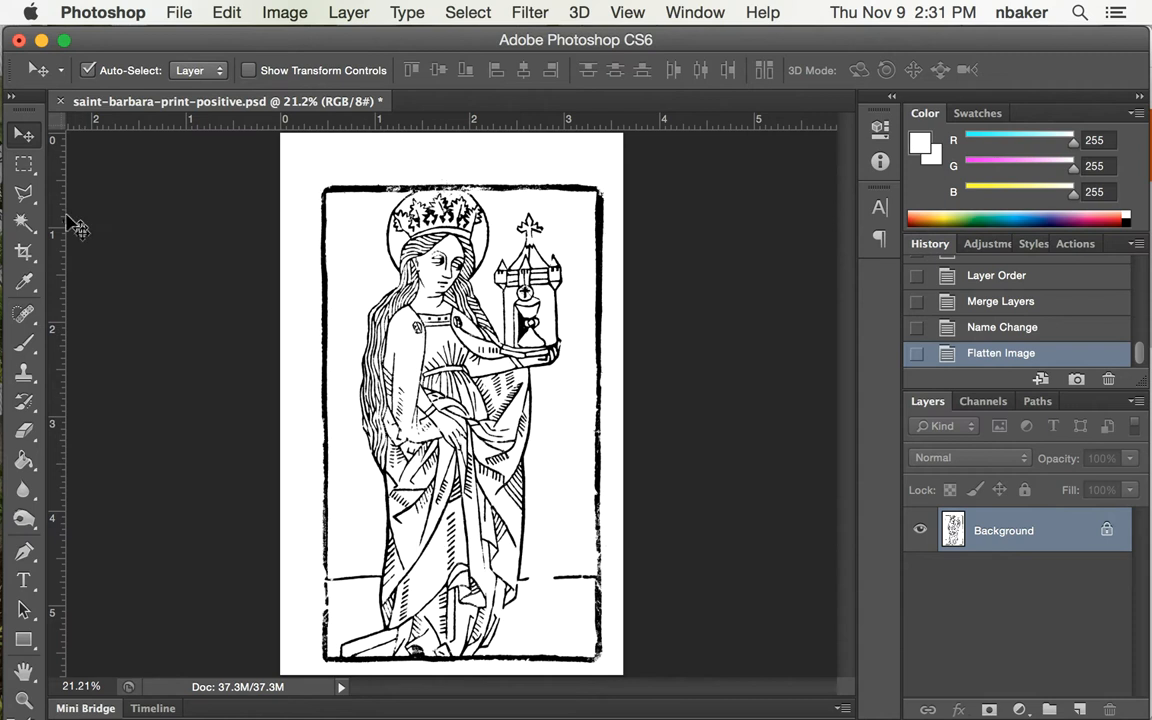
Marquee-select the whole bordered woodcut and move it toward the centre of the page.
{"action": "left_click", "coordinate": [24, 164]}
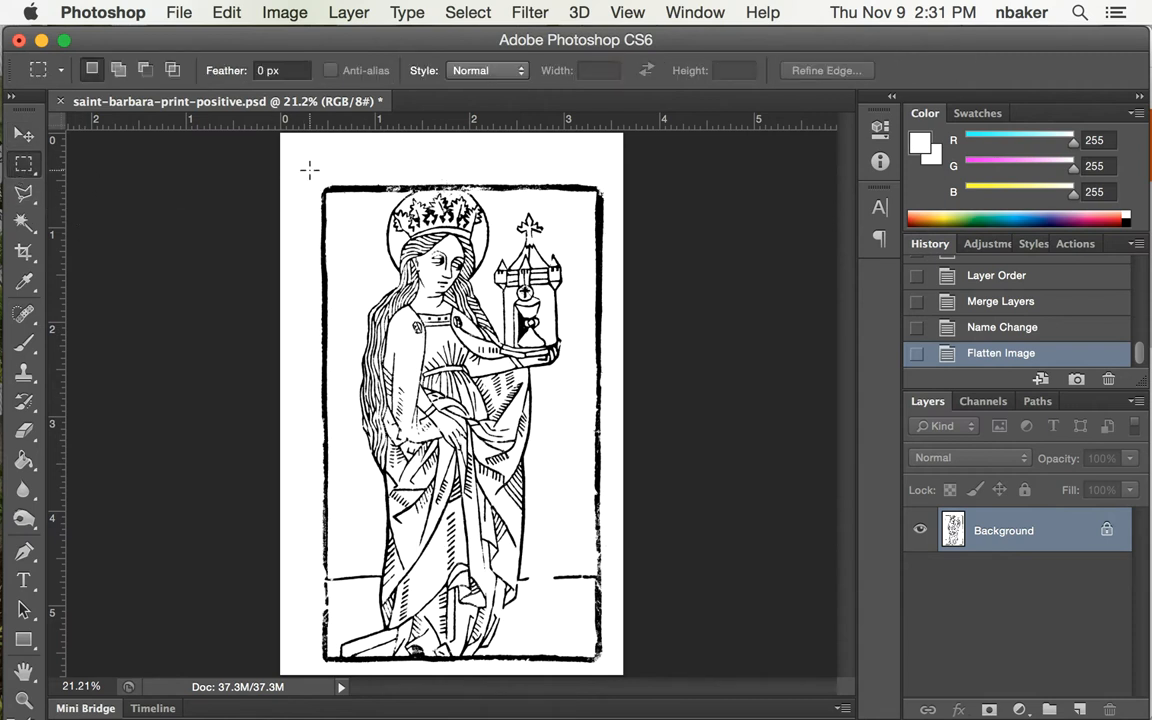
{"action": "left_click_drag", "start_coordinate": [310, 164], "coordinate": [382, 312]}
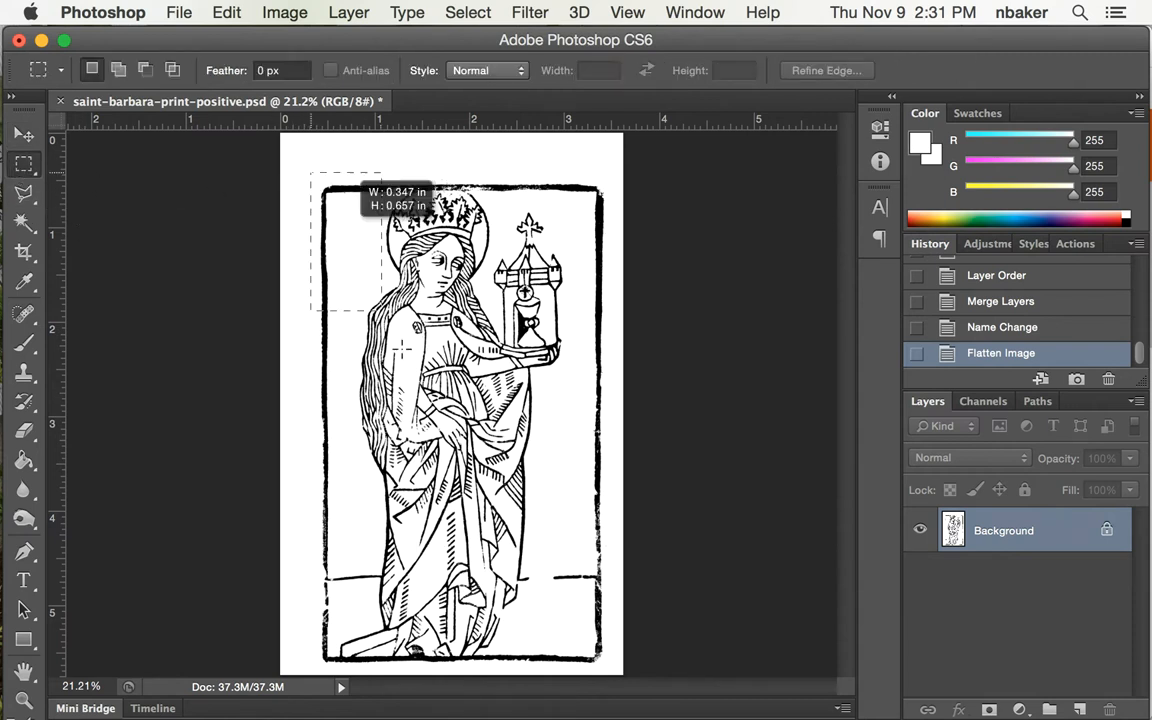
{"action": "left_click_drag", "start_coordinate": [310, 170], "coordinate": [618, 676]}
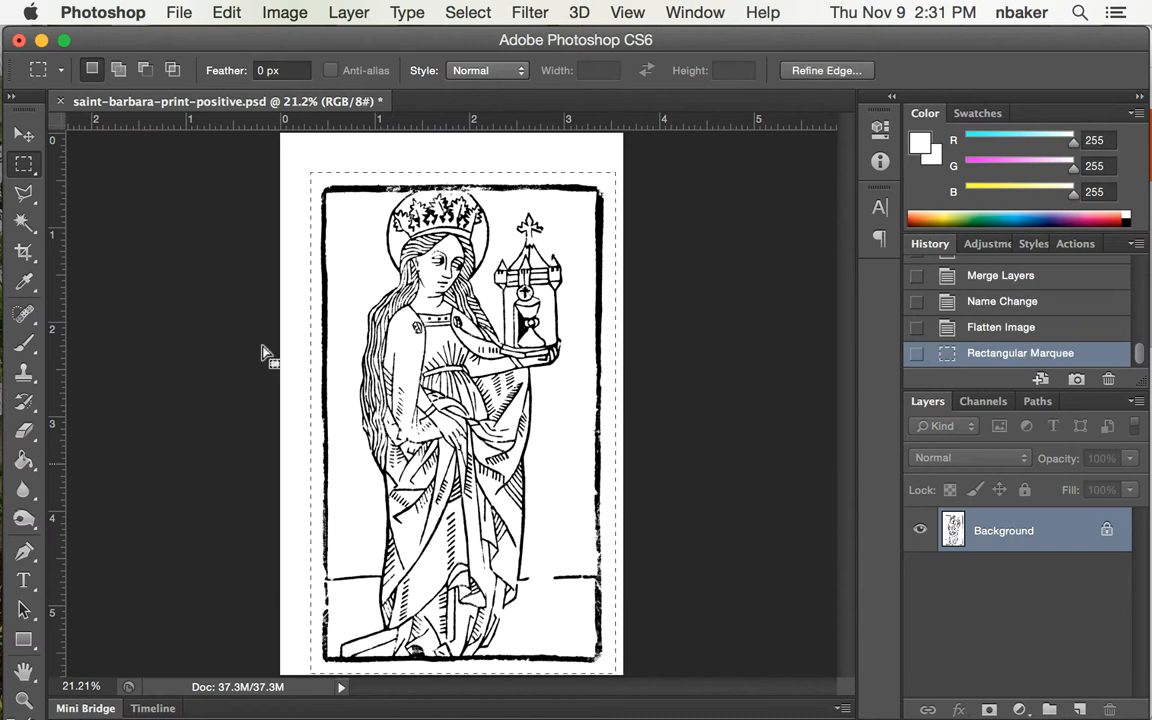
{"action": "left_click", "coordinate": [24, 136]}
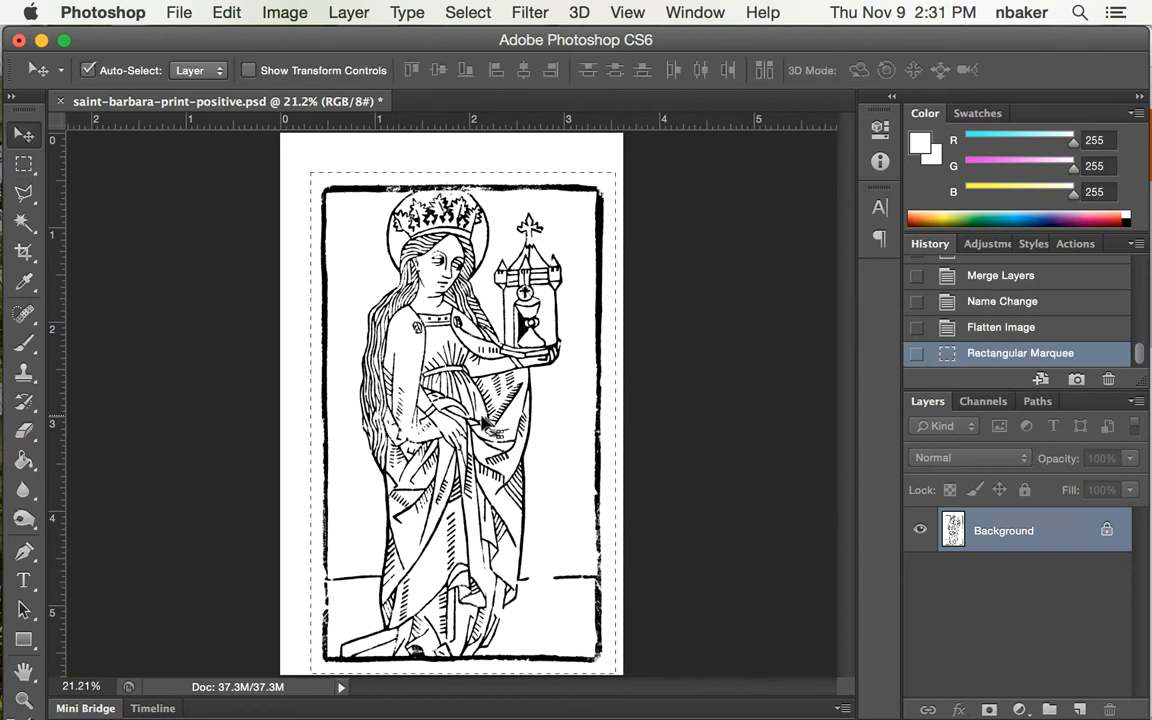
{"action": "left_click_drag", "start_coordinate": [490, 430], "coordinate": [480, 400]}
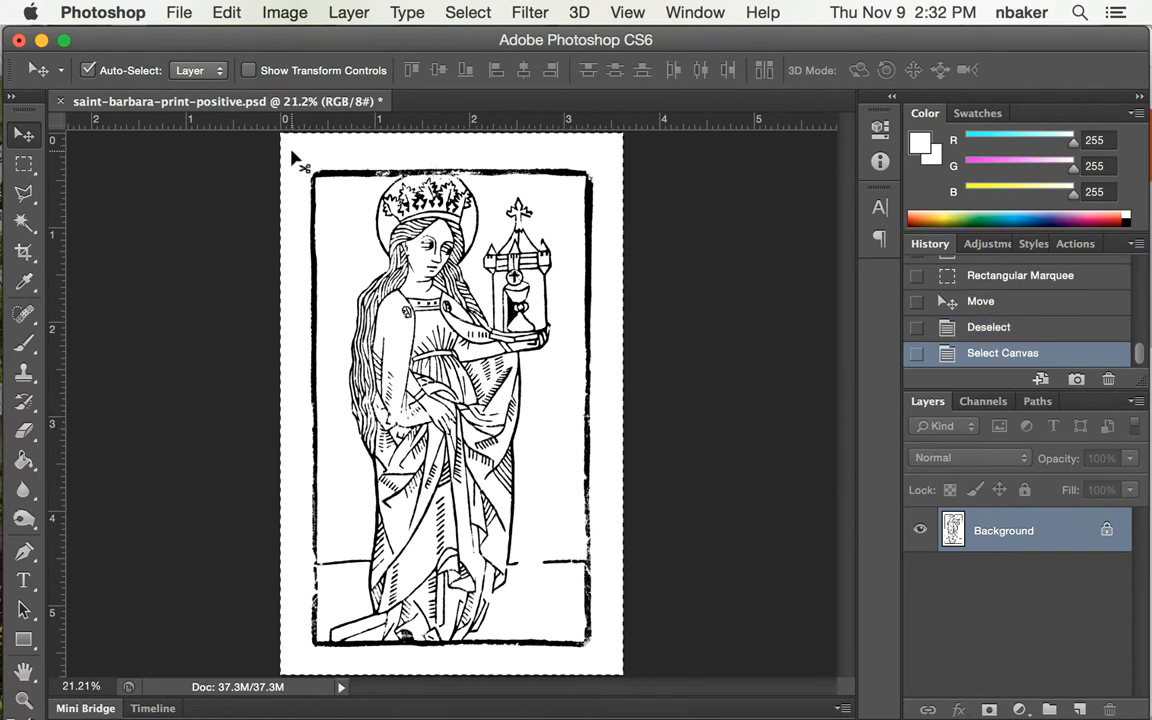
{"action": "mouse_move", "coordinate": [440, 156]}
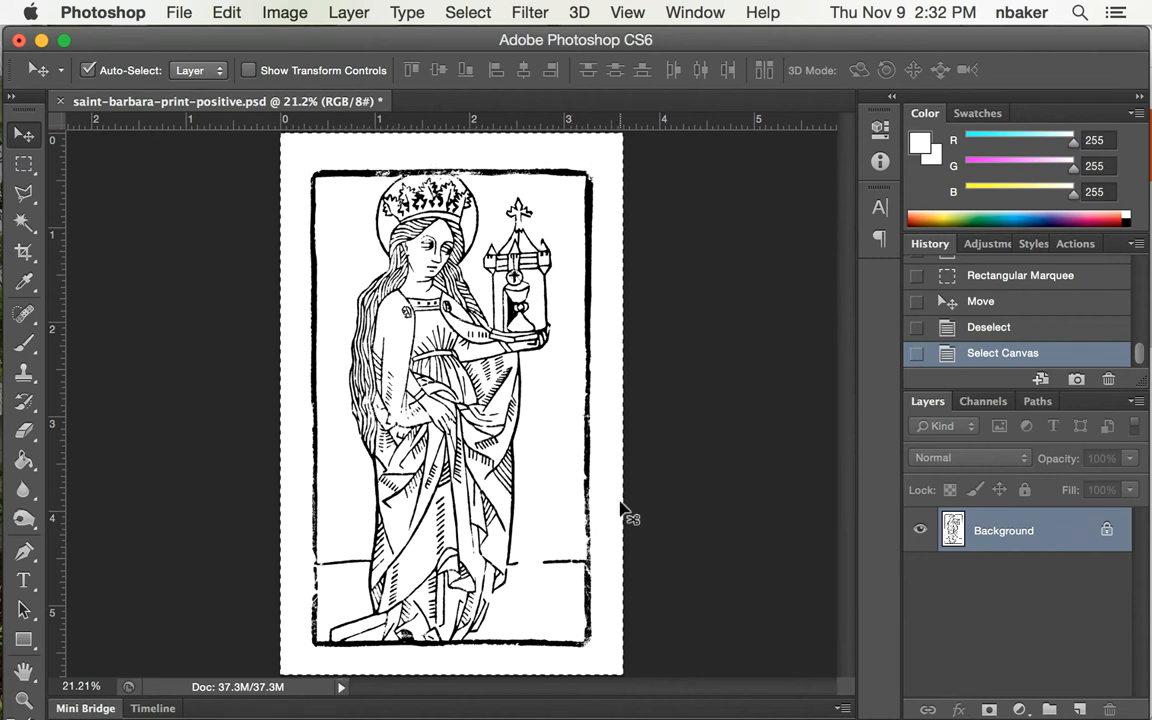
{"action": "mouse_move", "coordinate": [302, 232]}
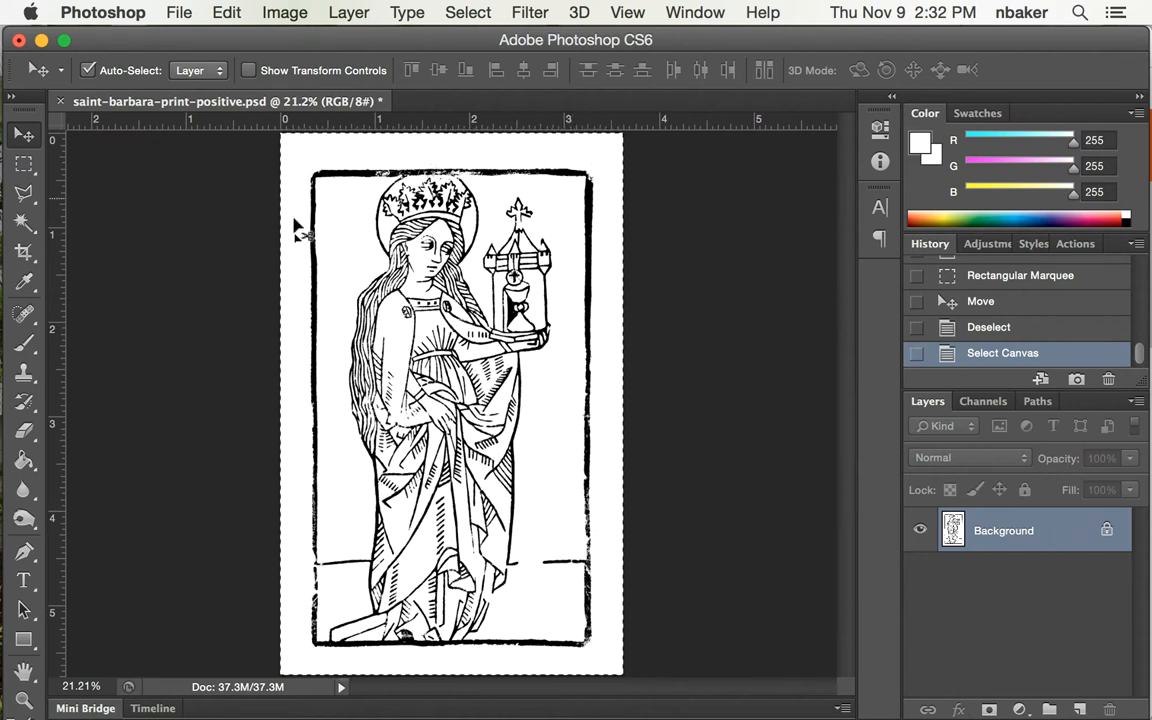
{"action": "mouse_move", "coordinate": [176, 284]}
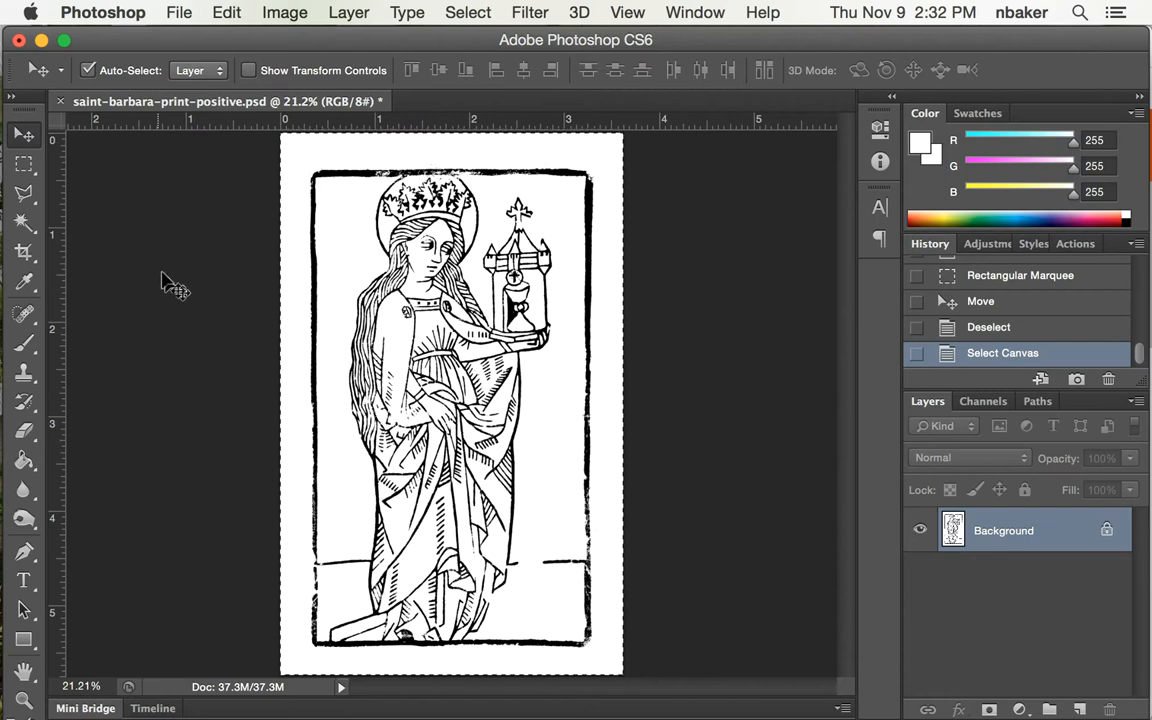
{"action": "mouse_move", "coordinate": [248, 18]}
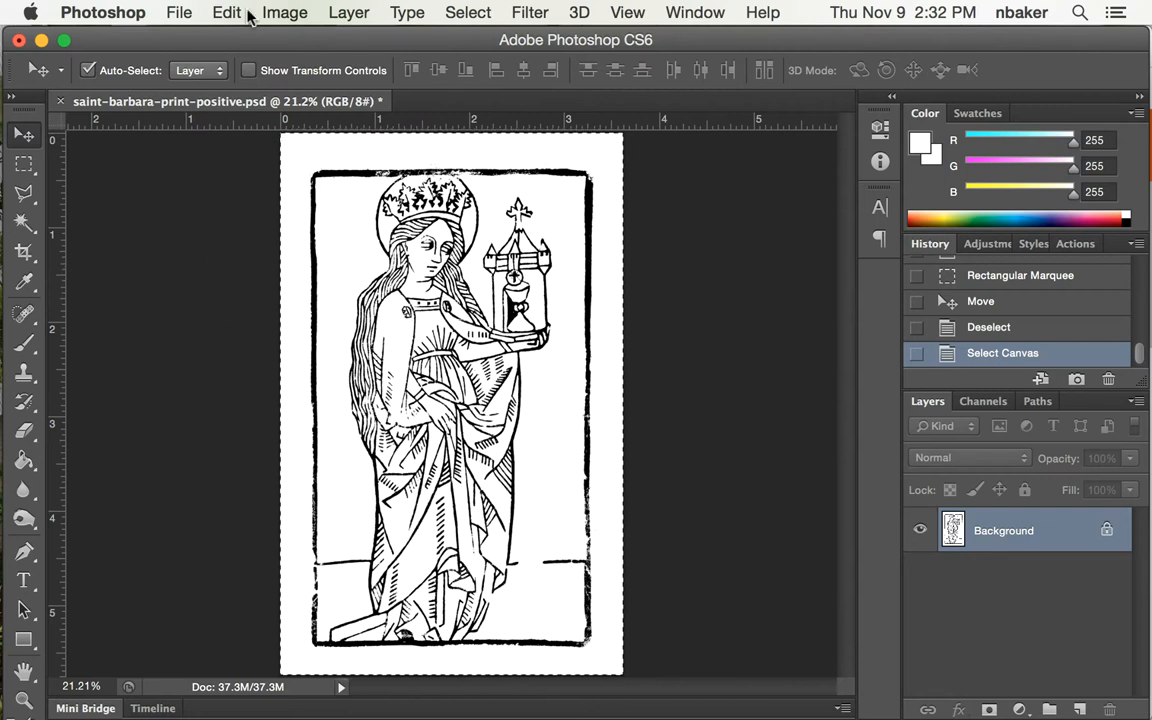
Stroke the selection with a 70 px black border located Inside at Normal 100%.
{"action": "left_click", "coordinate": [226, 12]}
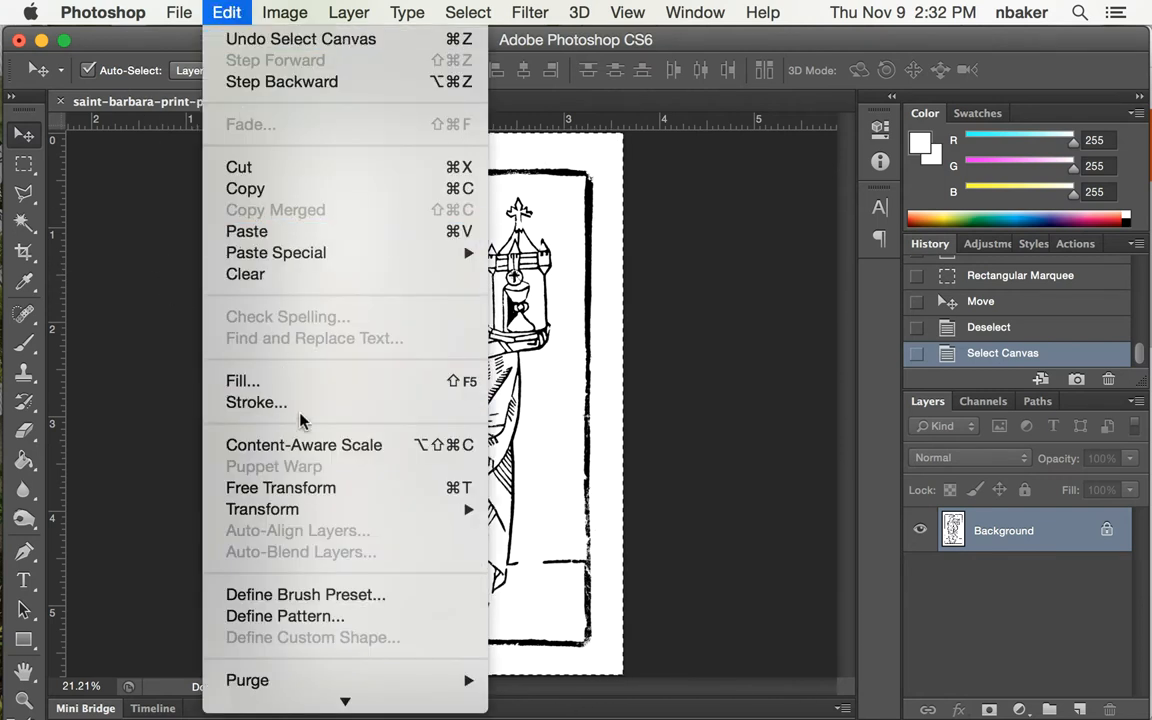
{"action": "left_click", "coordinate": [256, 402]}
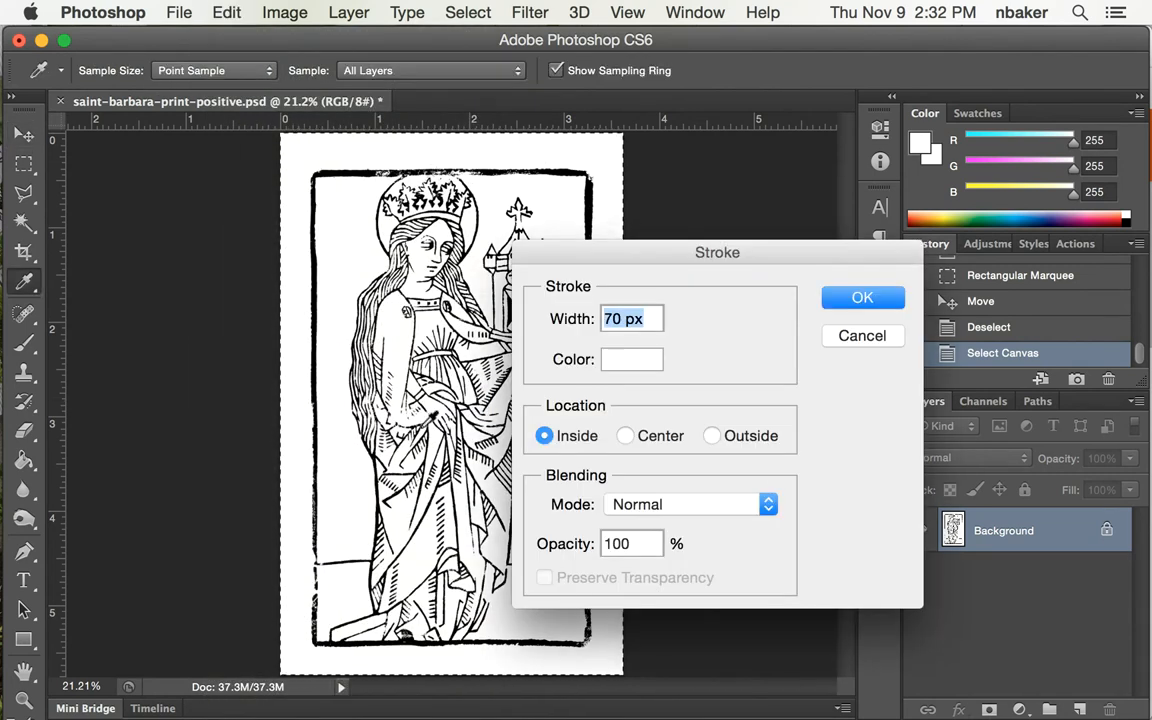
{"action": "mouse_move", "coordinate": [612, 348]}
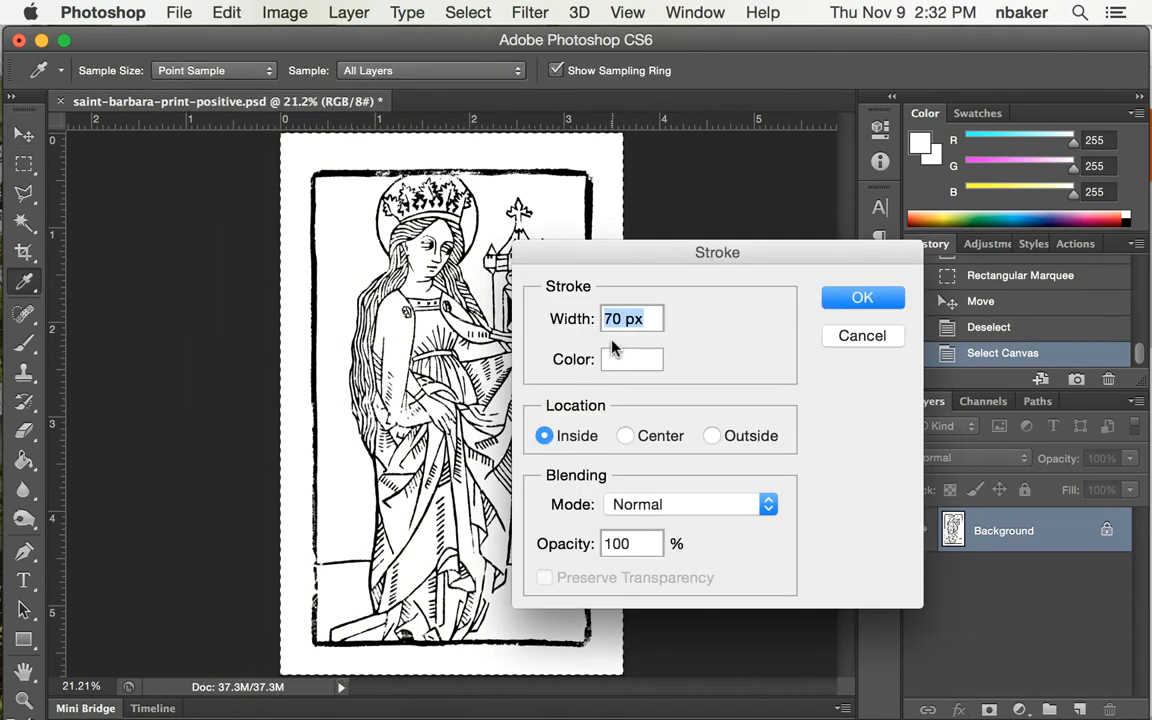
{"action": "left_click", "coordinate": [632, 360]}
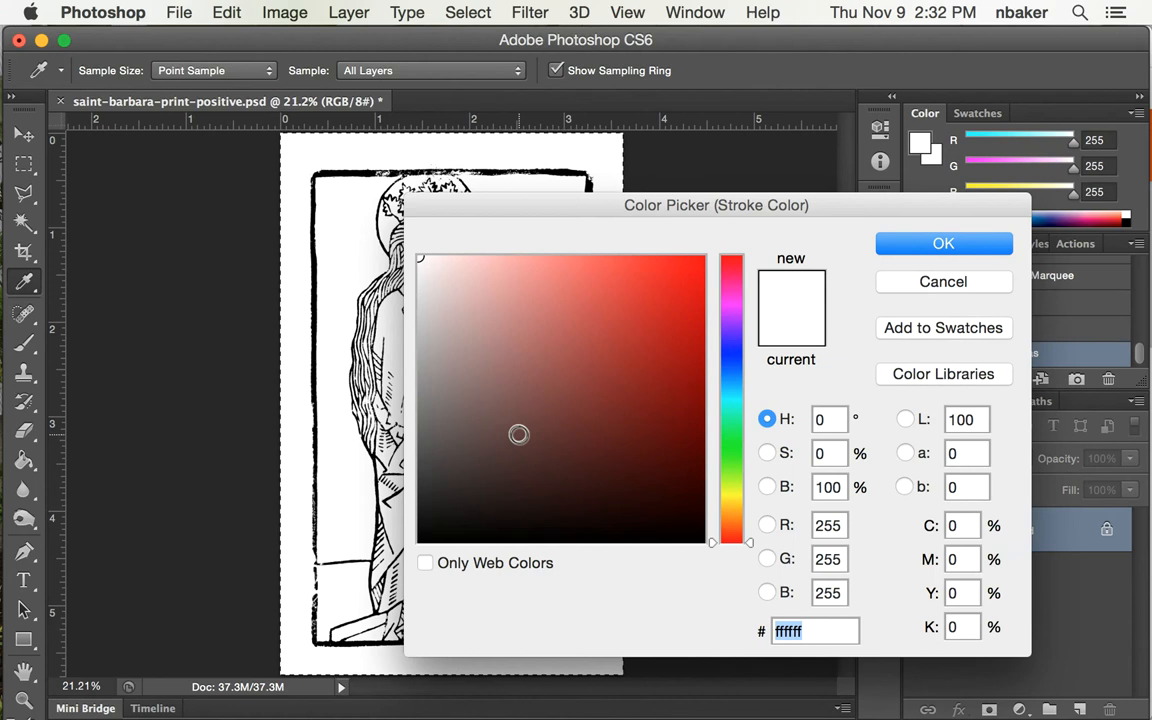
{"action": "left_click", "coordinate": [942, 244]}
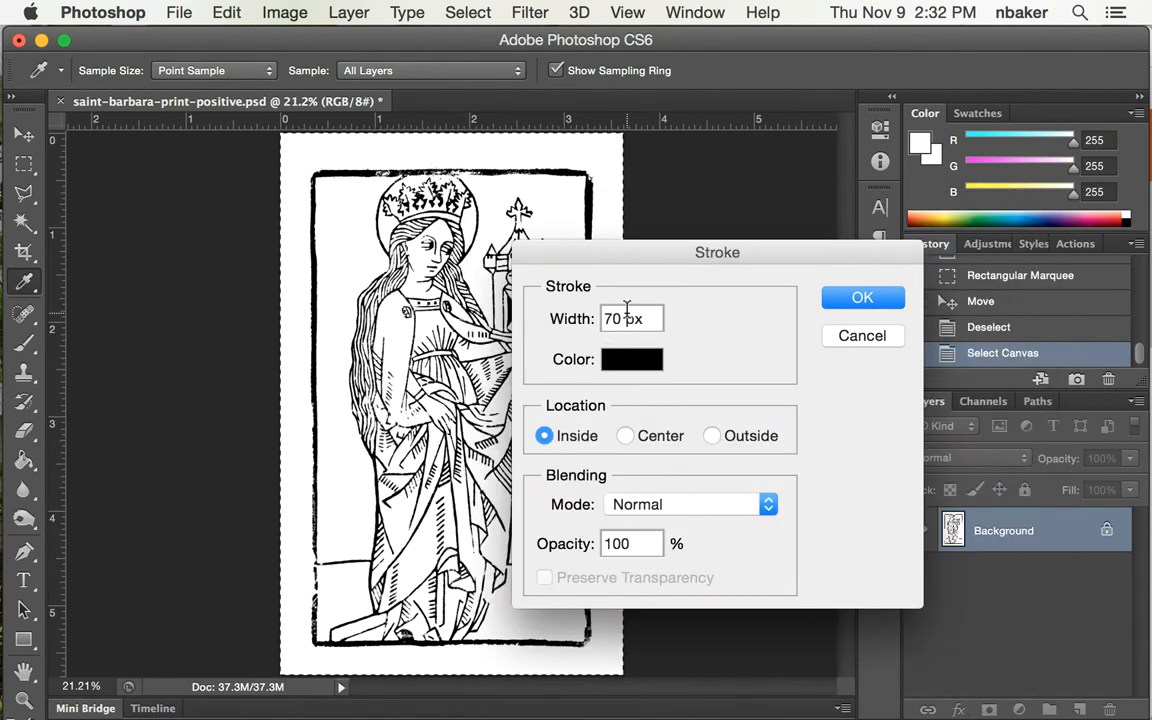
{"action": "mouse_move", "coordinate": [348, 132]}
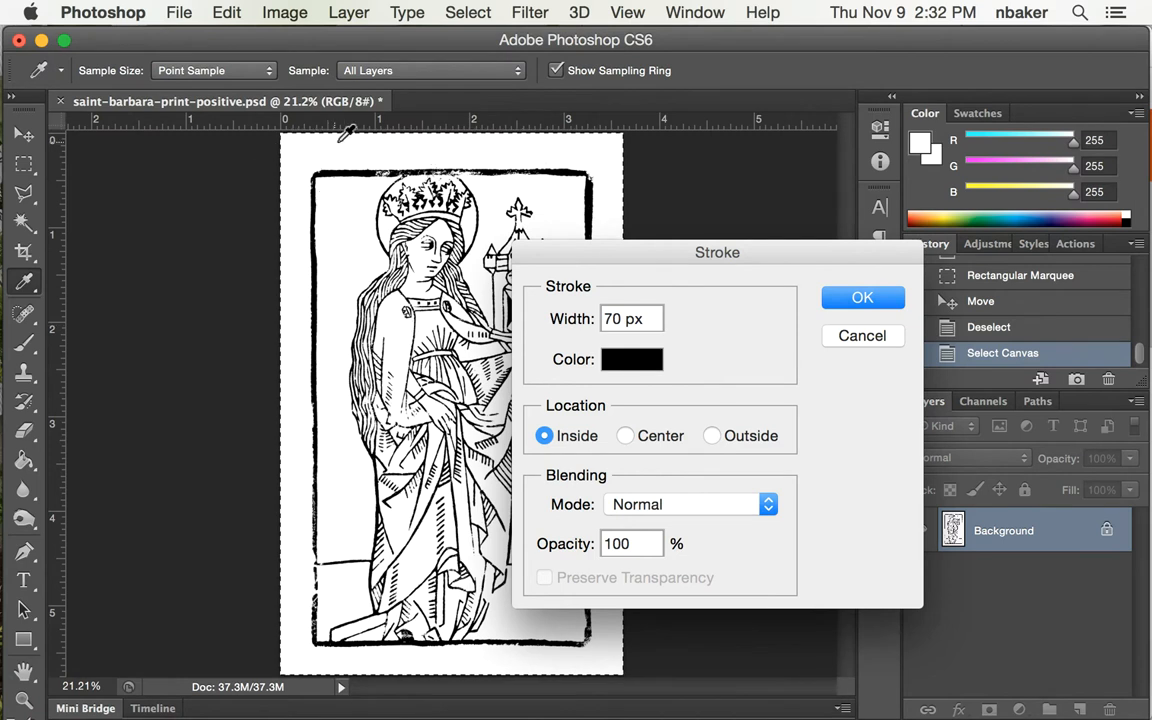
{"action": "mouse_move", "coordinate": [378, 132]}
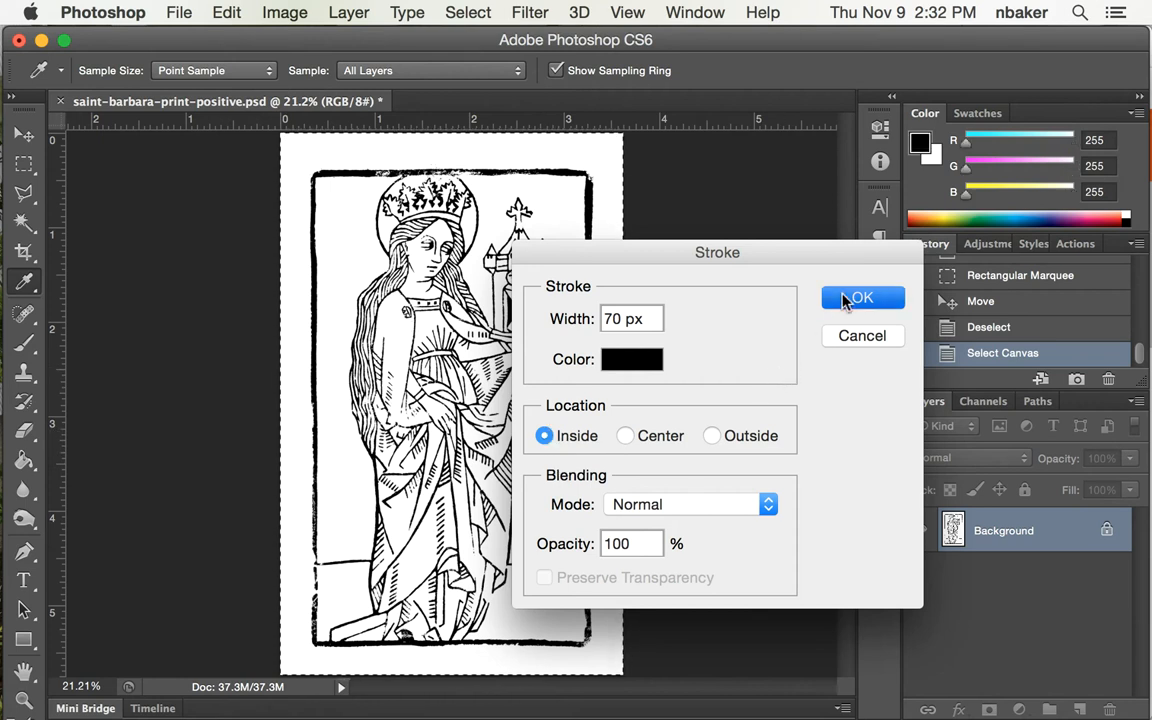
{"action": "left_click", "coordinate": [862, 298]}
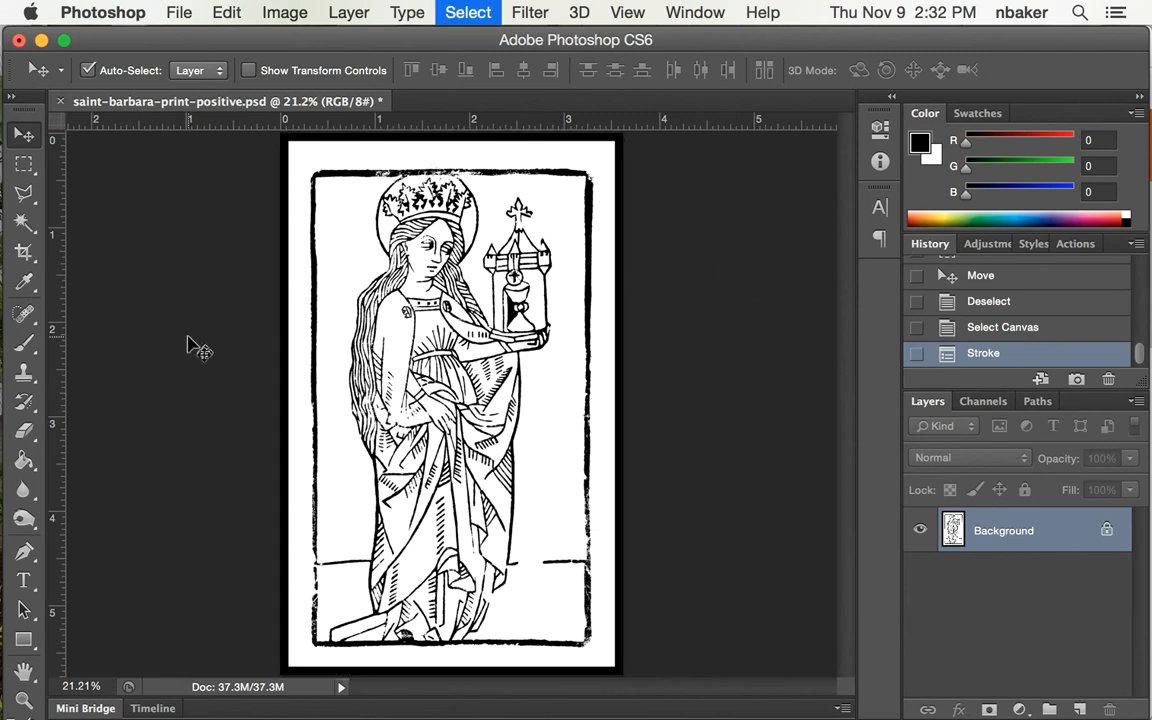
Deselect the canvas, leaving the black-bordered woodcut unselected.
{"action": "left_click", "coordinate": [468, 12]}
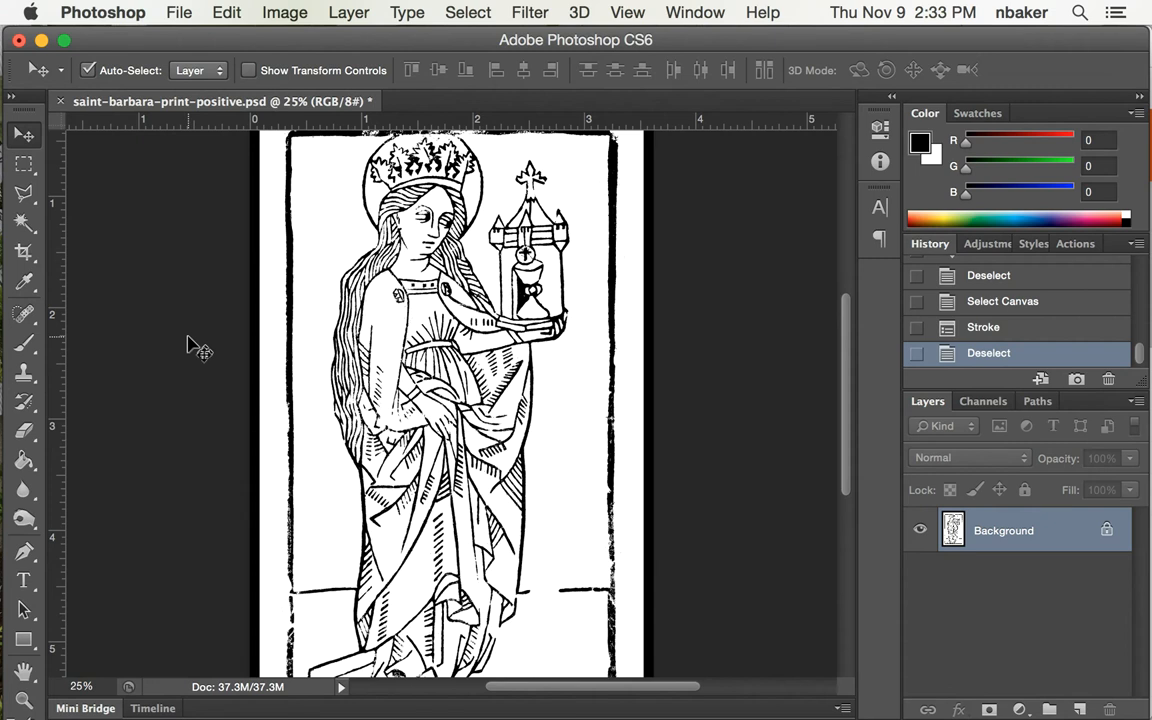
{"action": "mouse_move", "coordinate": [300, 338]}
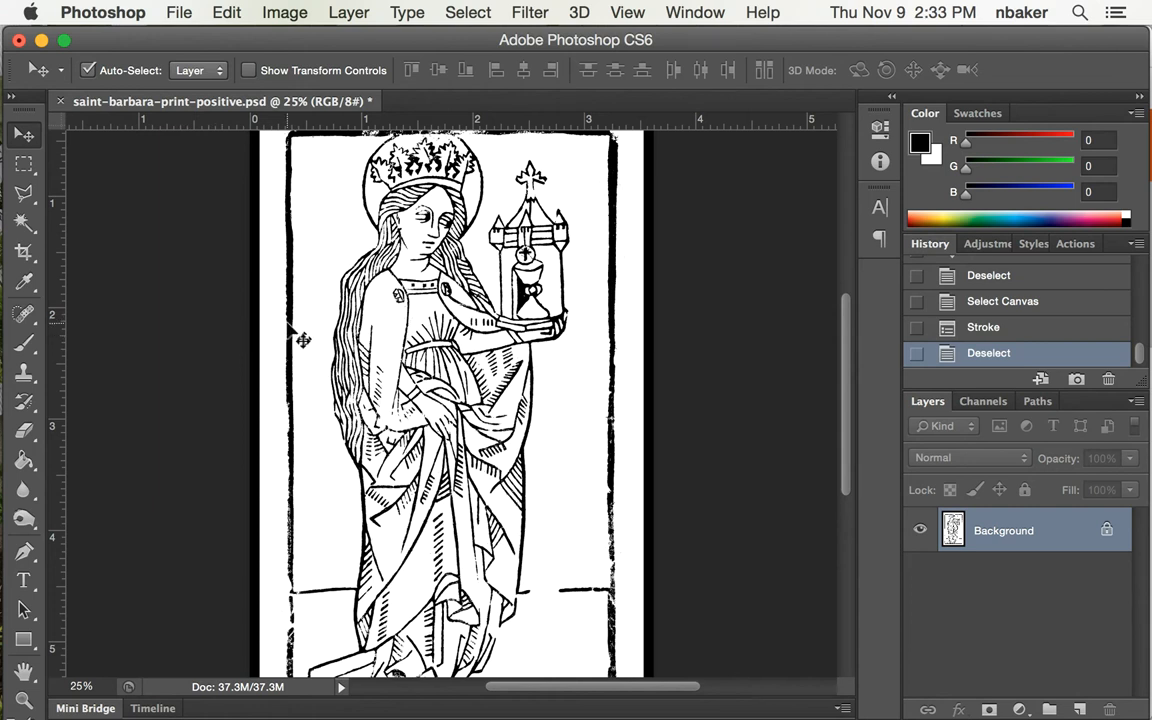
{"action": "mouse_move", "coordinate": [322, 312]}
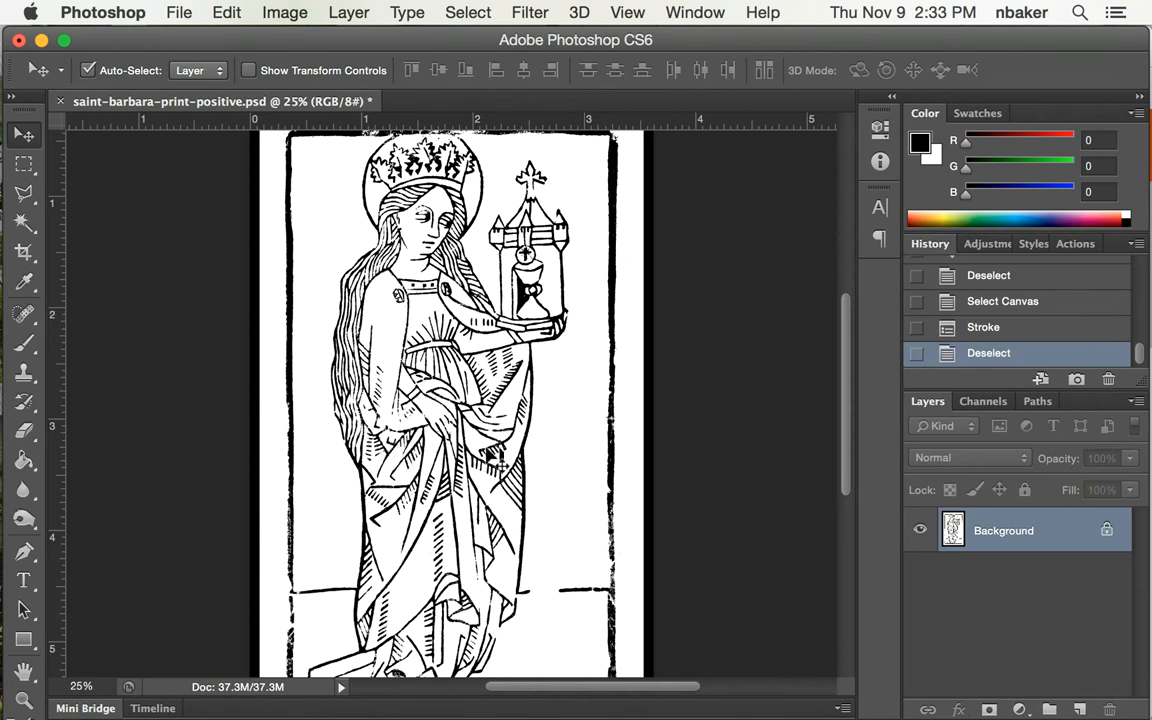
{"action": "mouse_move", "coordinate": [150, 276]}
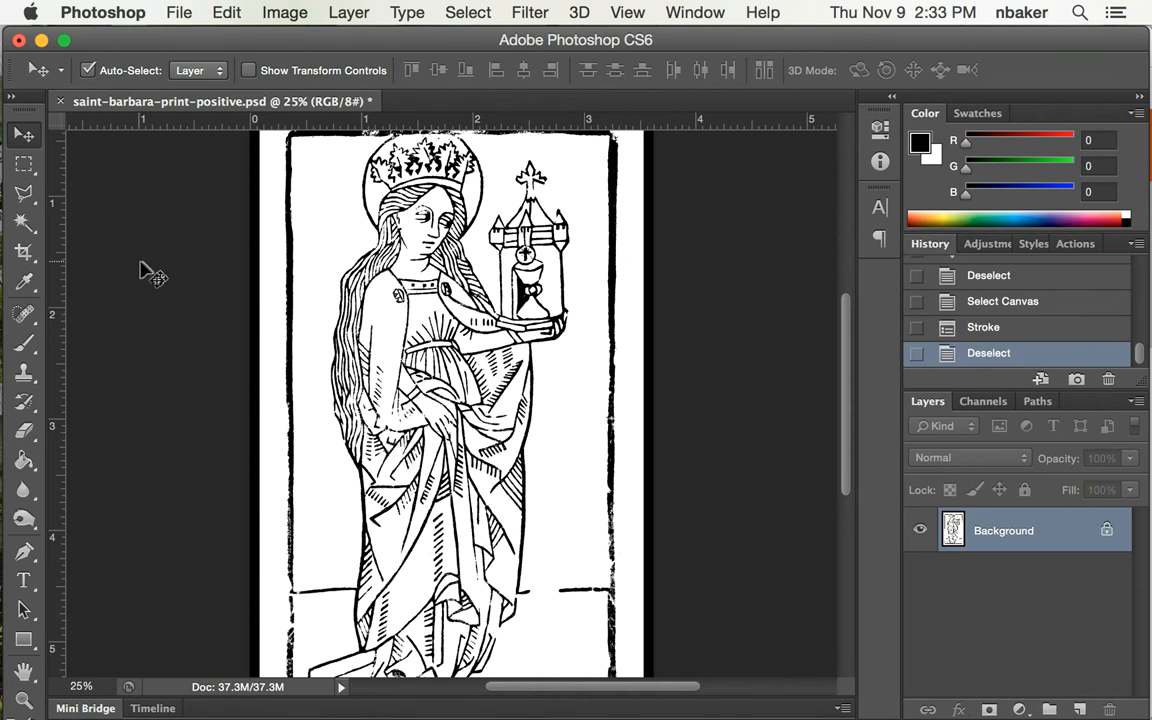
{"action": "mouse_move", "coordinate": [296, 130]}
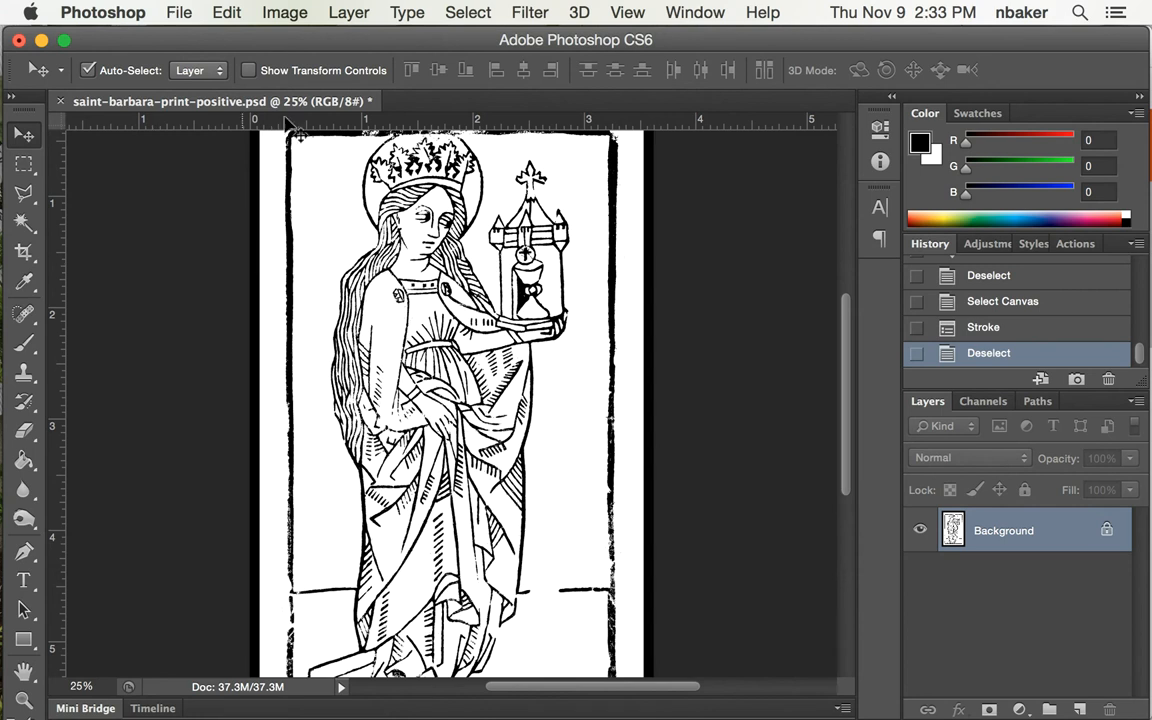
Invert the woodcut via Image > Adjustments so it shows white lines on black.
{"action": "left_click", "coordinate": [284, 12]}
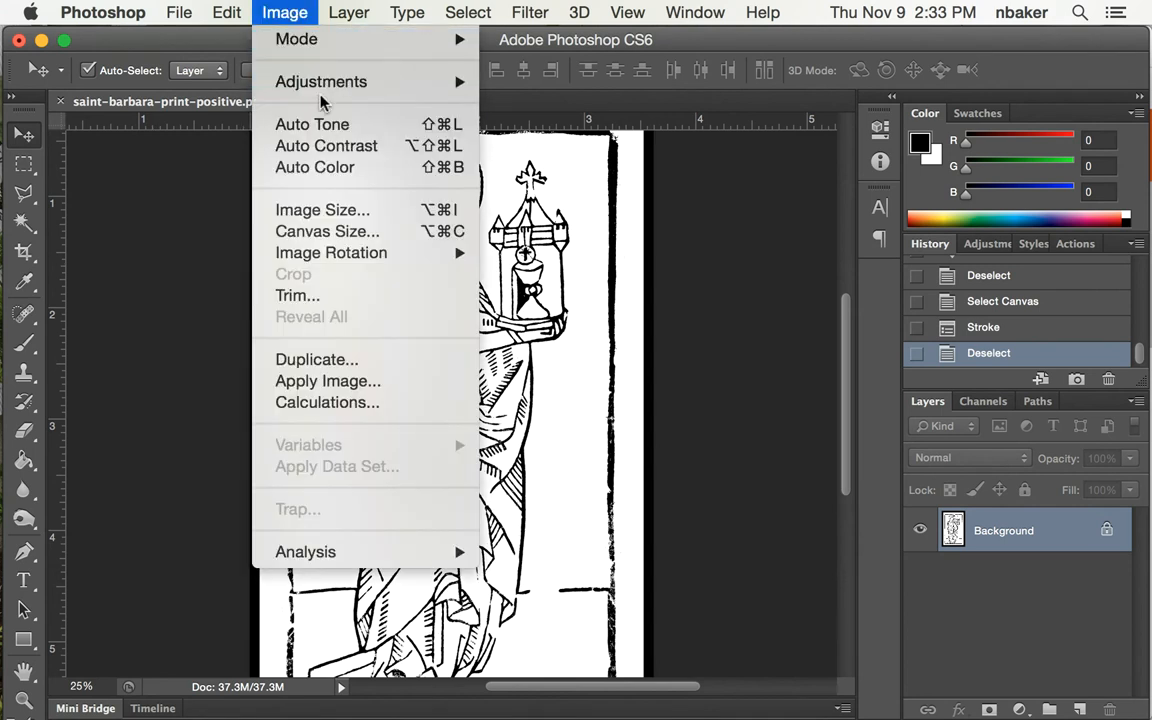
{"action": "mouse_move", "coordinate": [320, 80]}
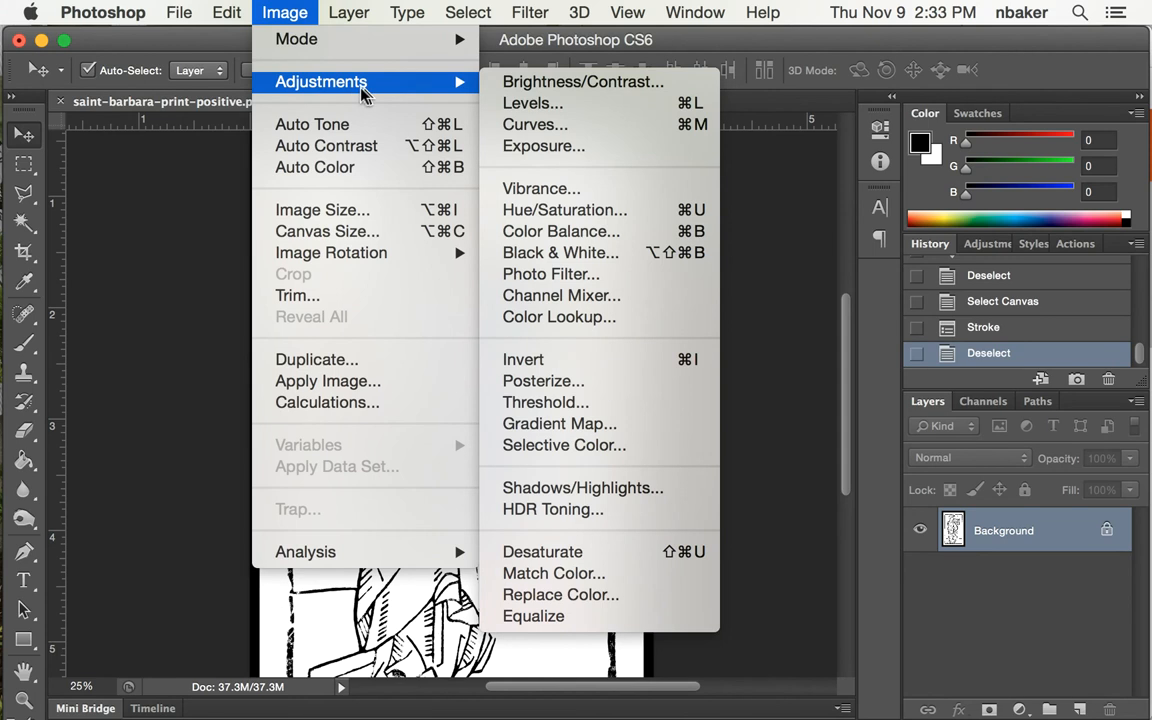
{"action": "mouse_move", "coordinate": [594, 360]}
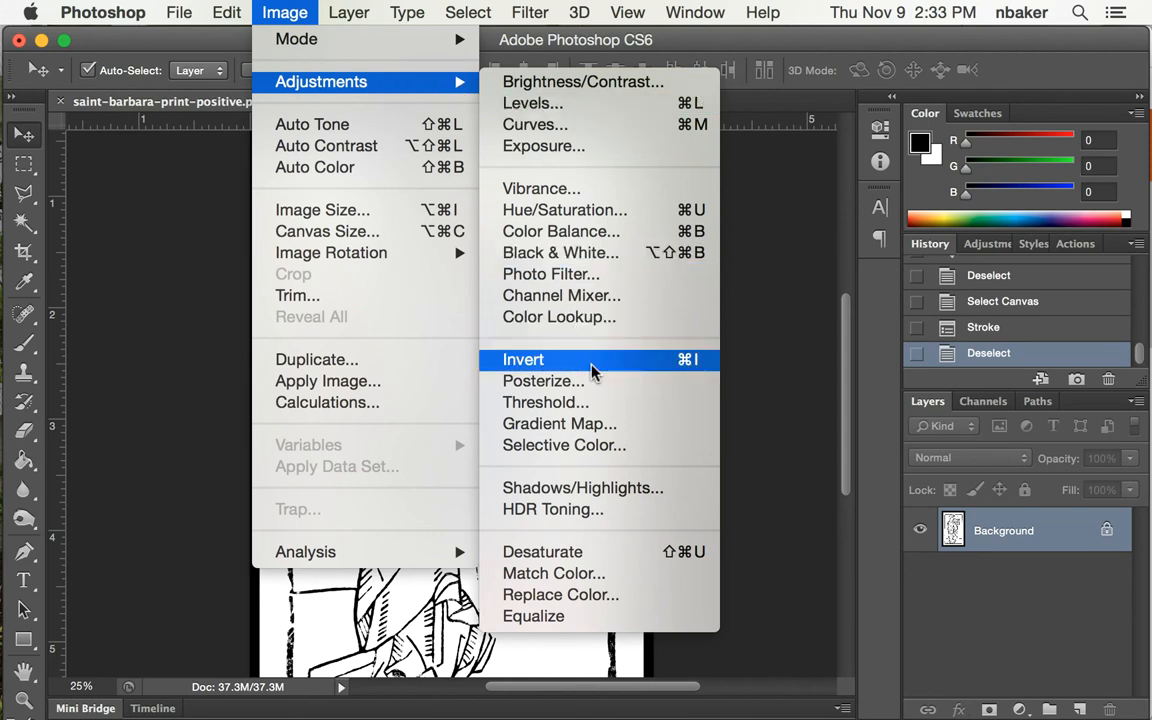
{"action": "left_click", "coordinate": [524, 360]}
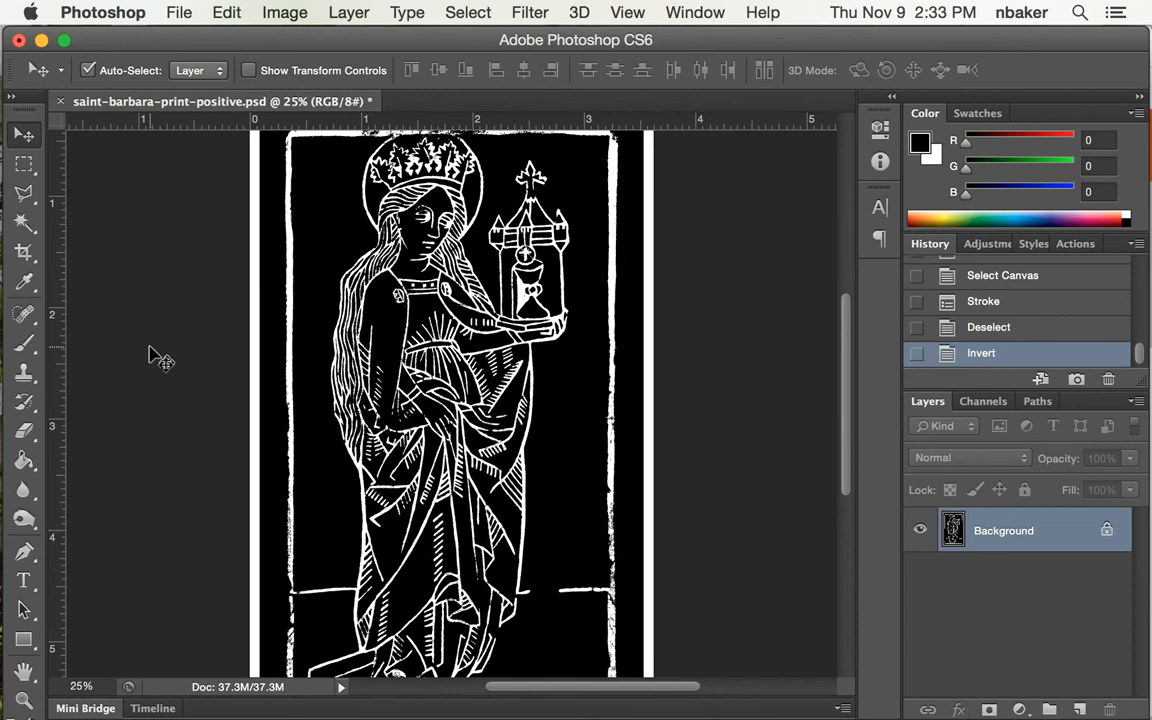
{"action": "mouse_move", "coordinate": [158, 252]}
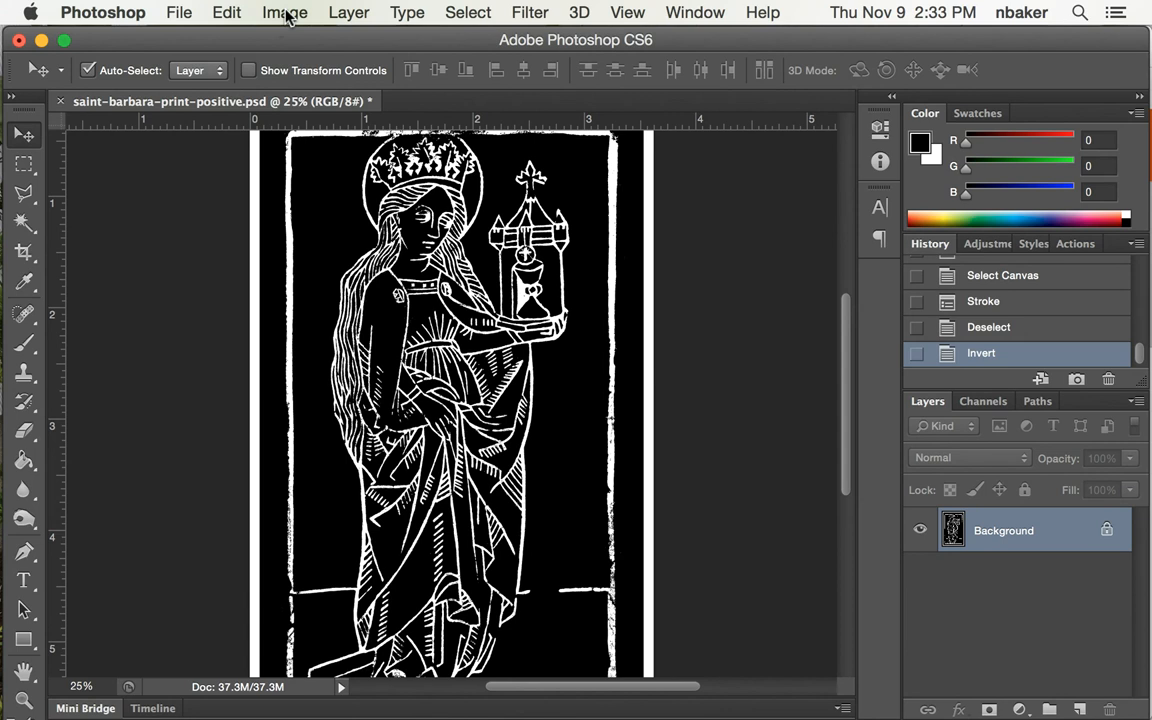
Flip the canvas horizontally via Image > Image Rotation so the saint faces the other way.
{"action": "left_click", "coordinate": [284, 12]}
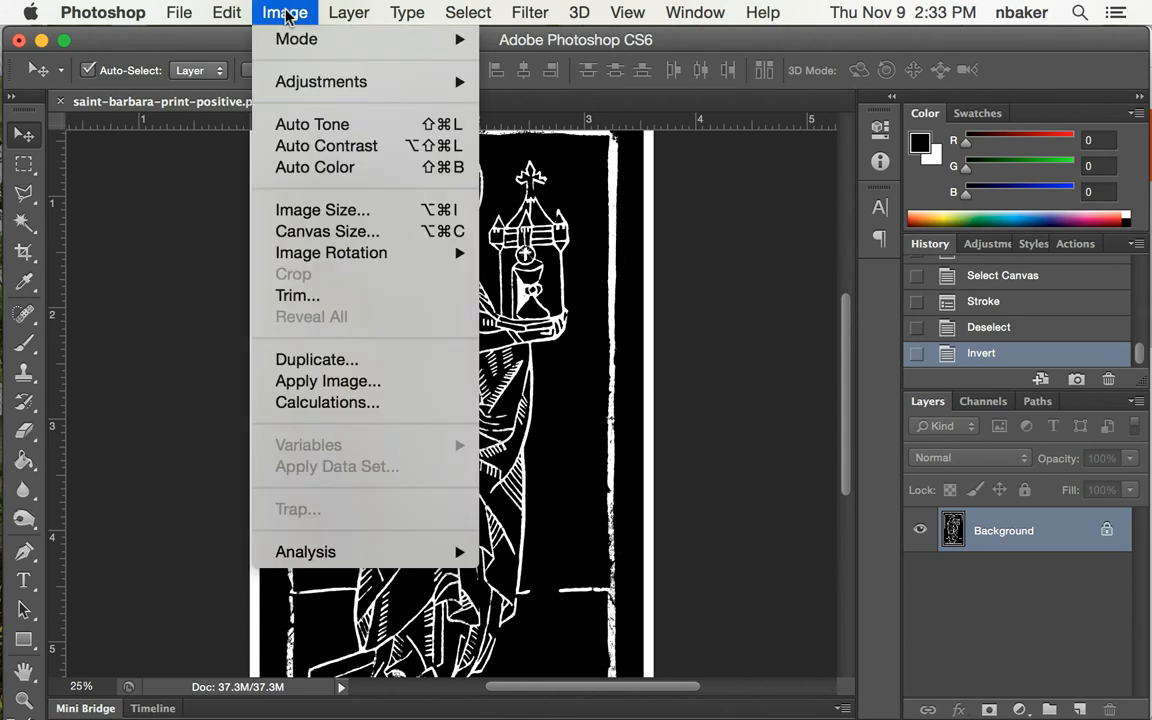
{"action": "mouse_move", "coordinate": [332, 252]}
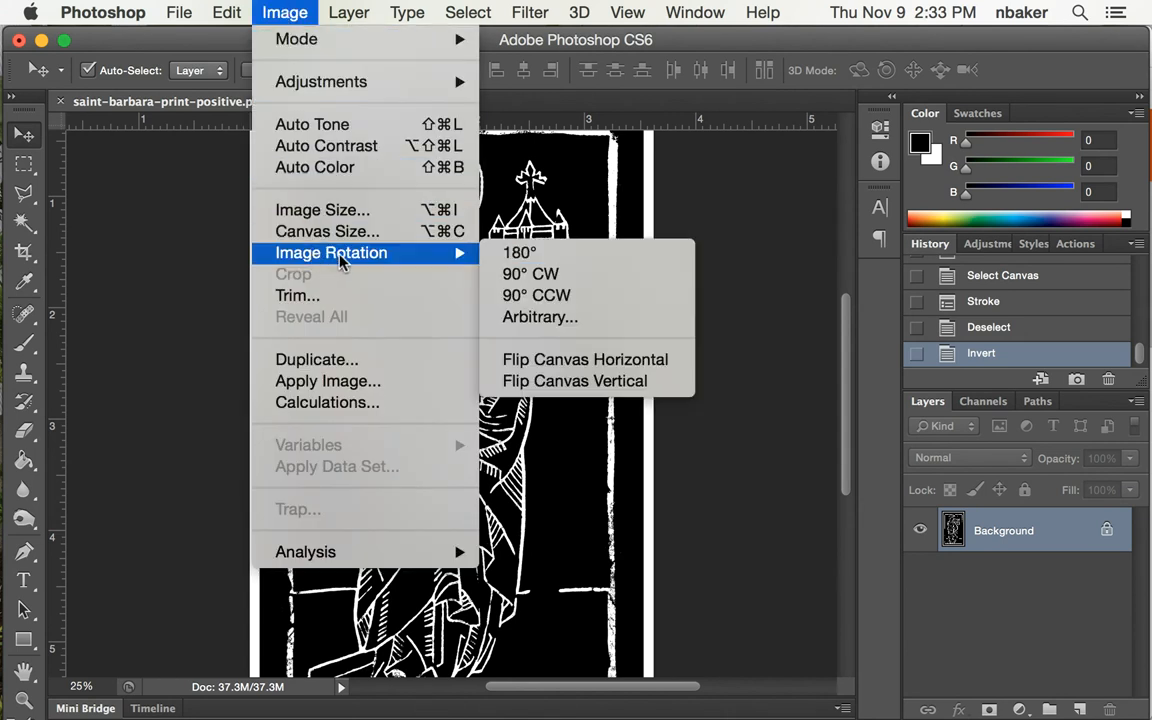
{"action": "mouse_move", "coordinate": [584, 360]}
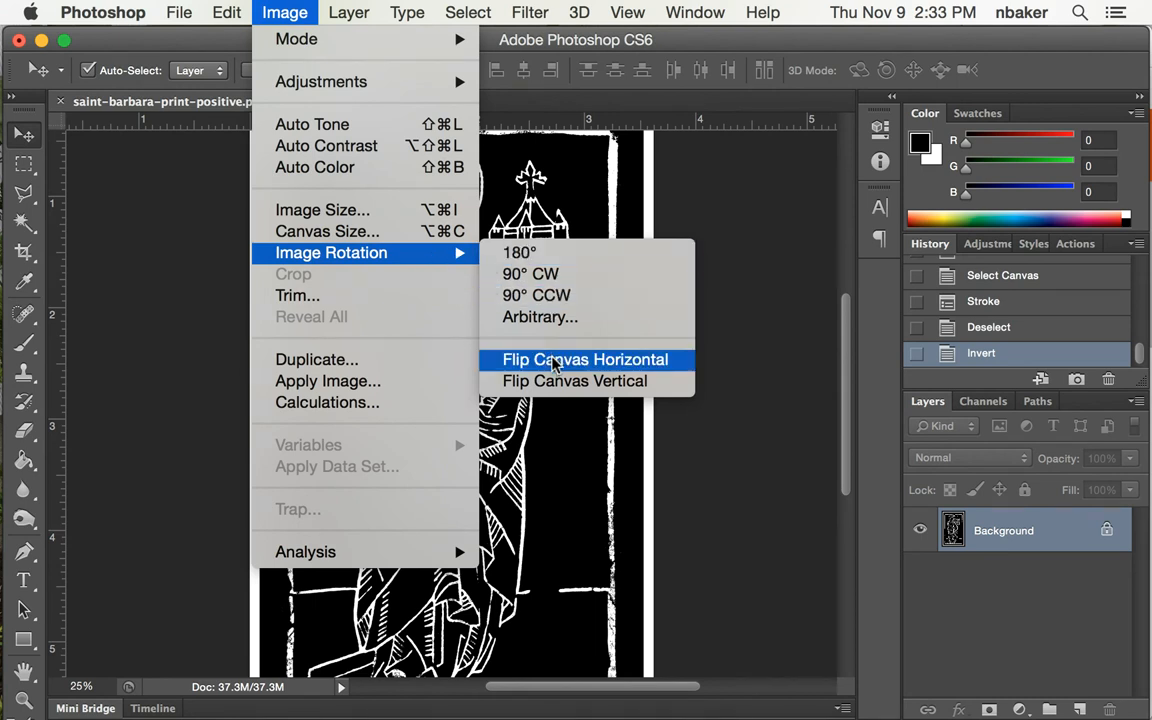
{"action": "left_click", "coordinate": [584, 360]}
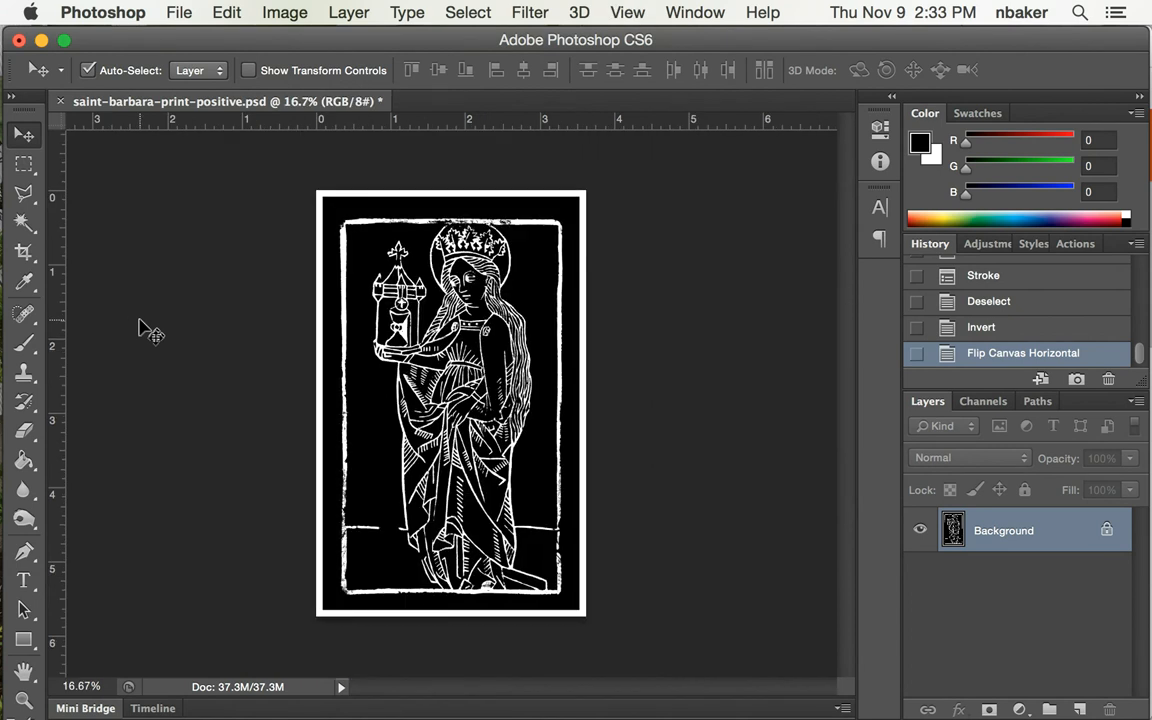
{"action": "left_click", "coordinate": [628, 12]}
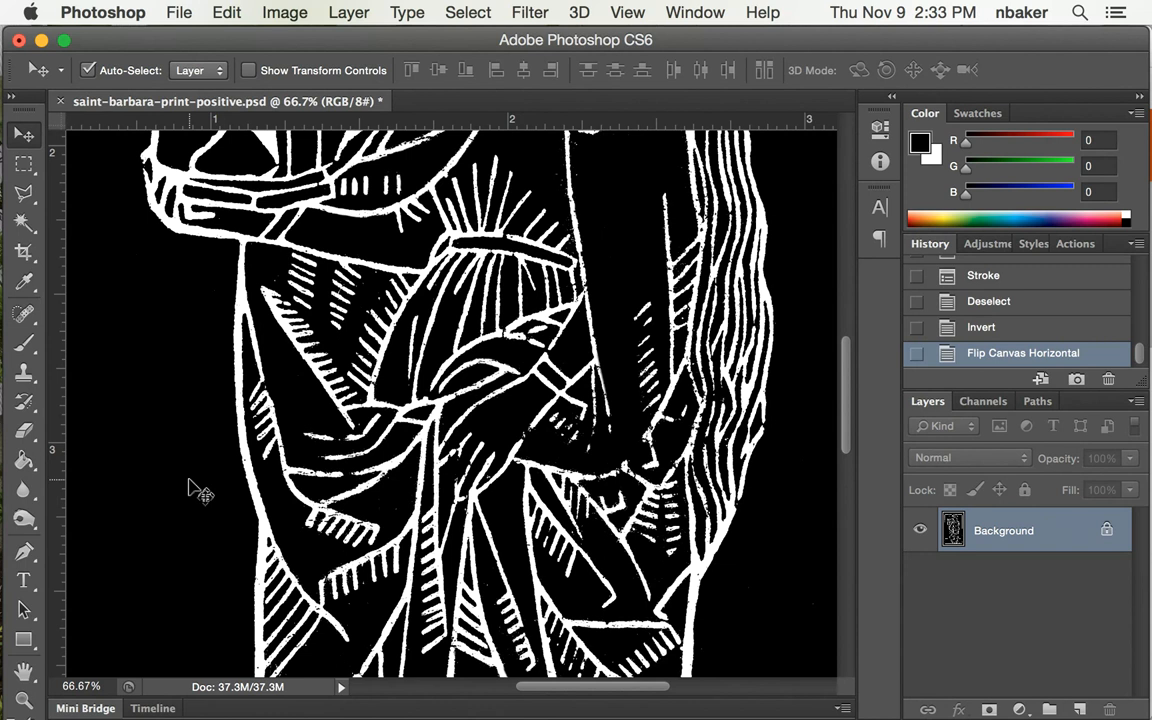
{"action": "mouse_move", "coordinate": [524, 390]}
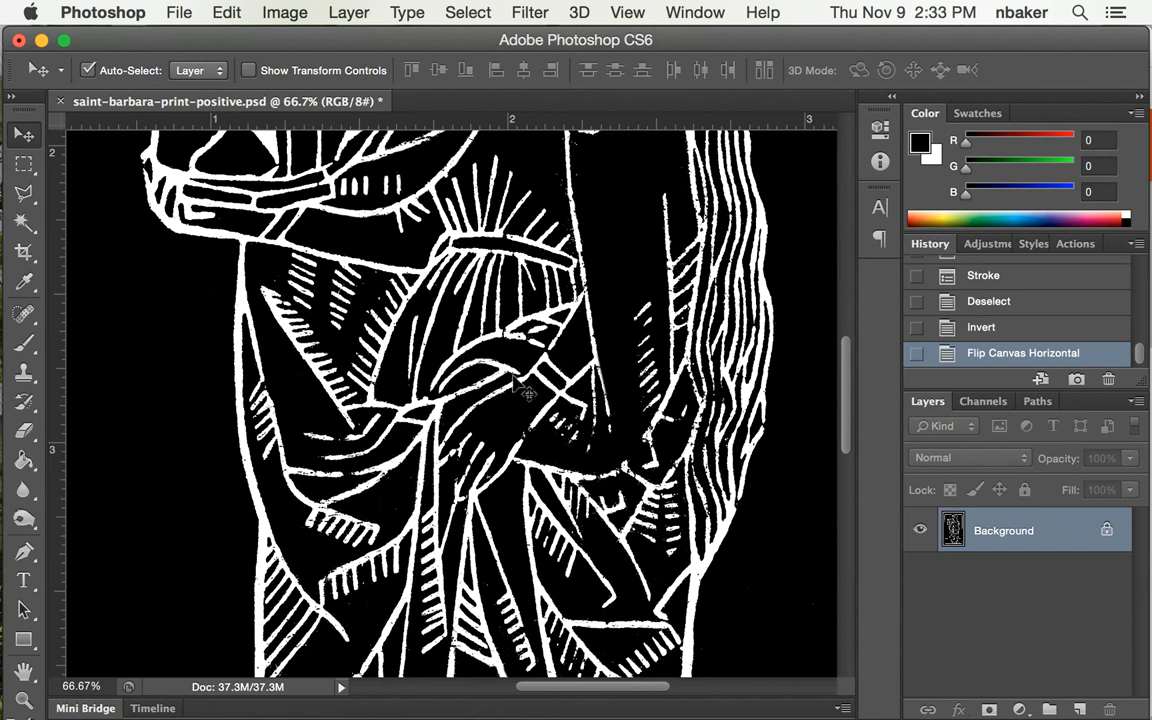
{"action": "mouse_move", "coordinate": [472, 310]}
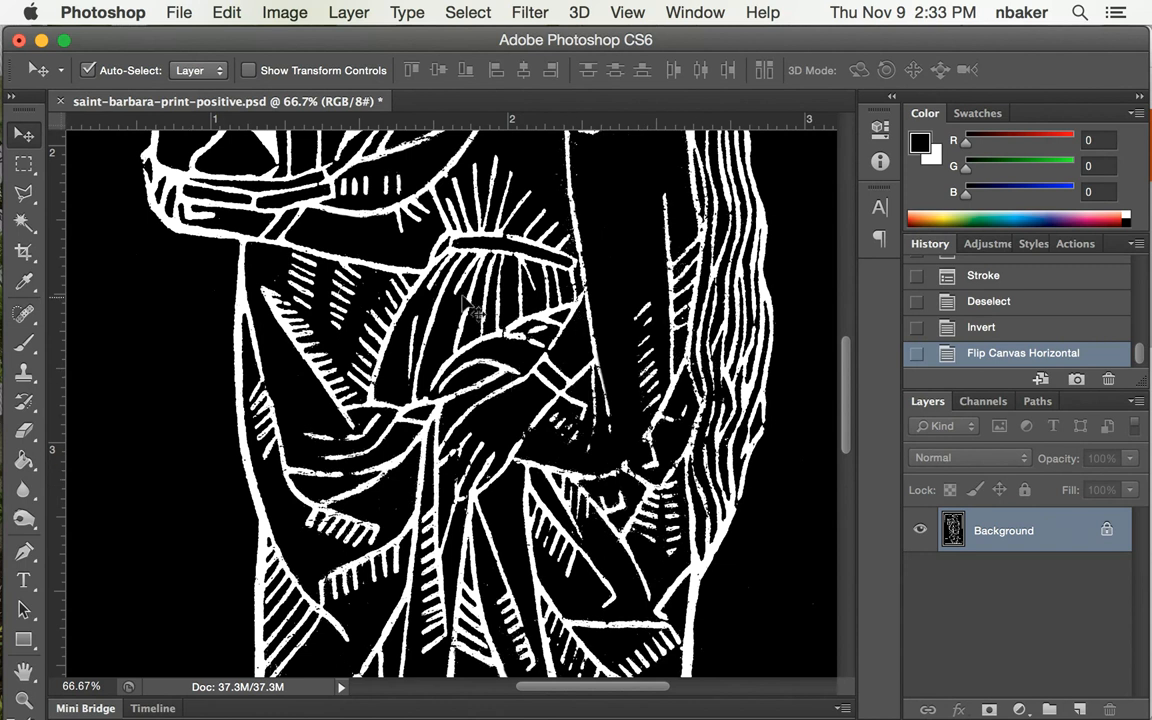
{"action": "mouse_move", "coordinate": [228, 356]}
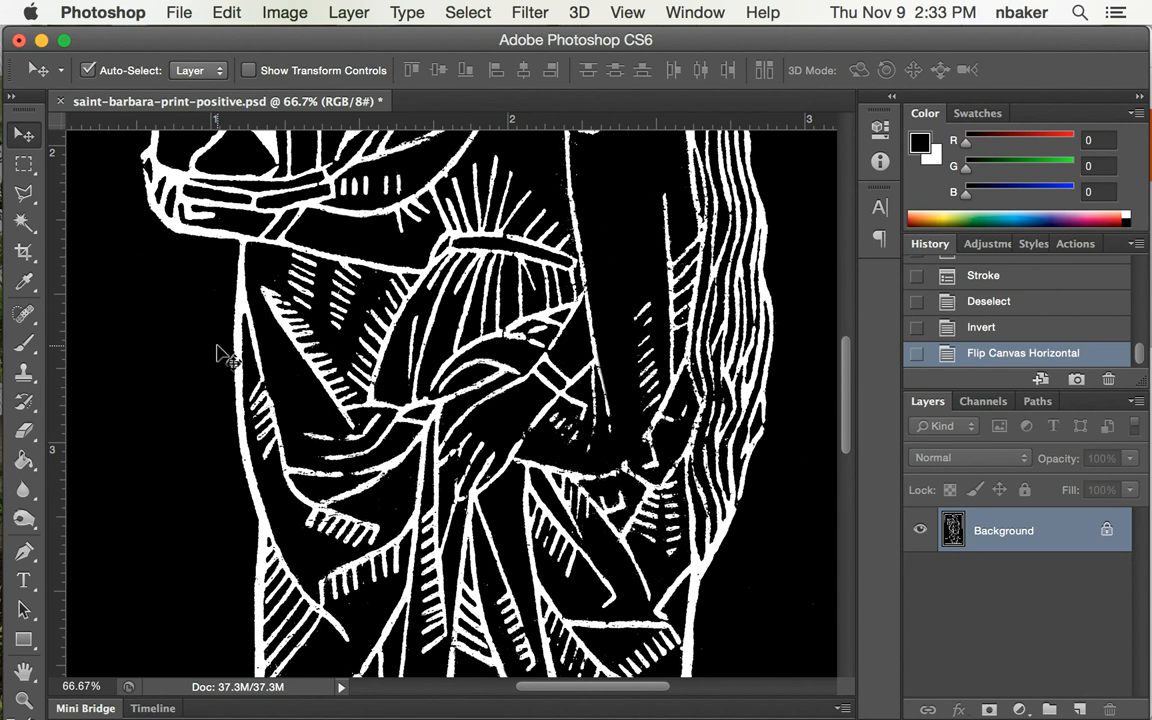